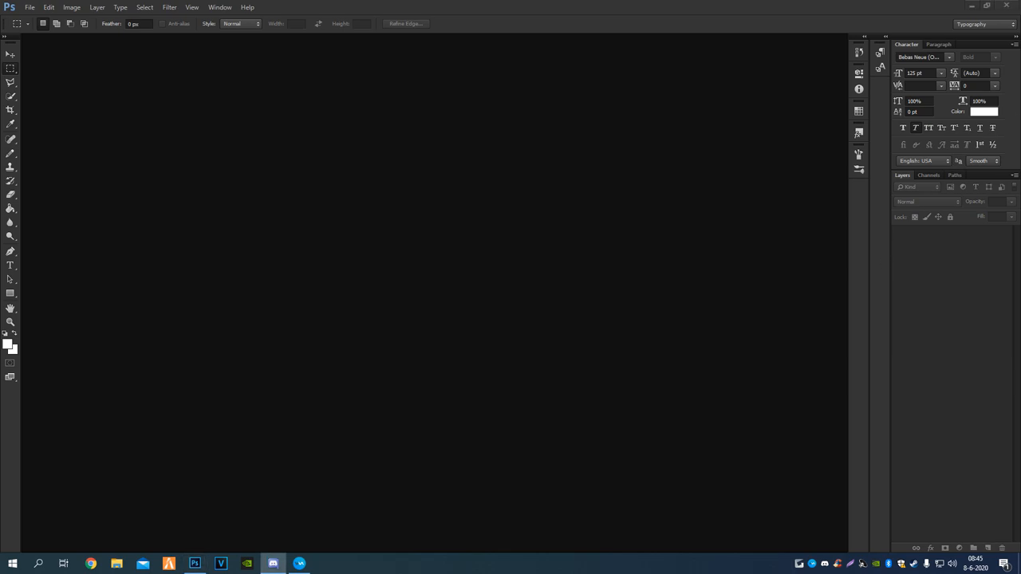
Attach and send a small emote image in Discord's general channel, then return to Photoshop
left_click(273, 565)
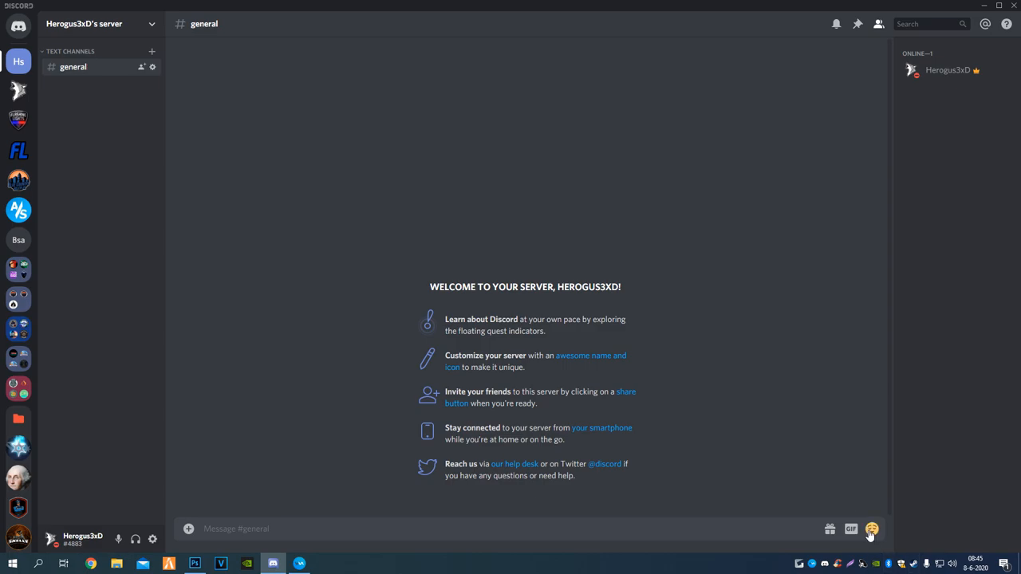
left_click(871, 530)
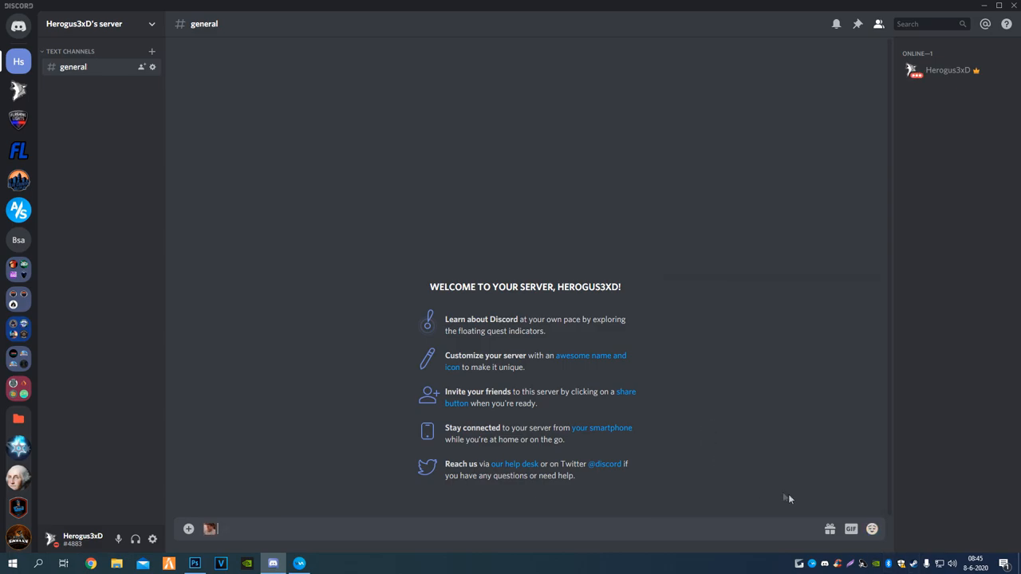
left_click(871, 530)
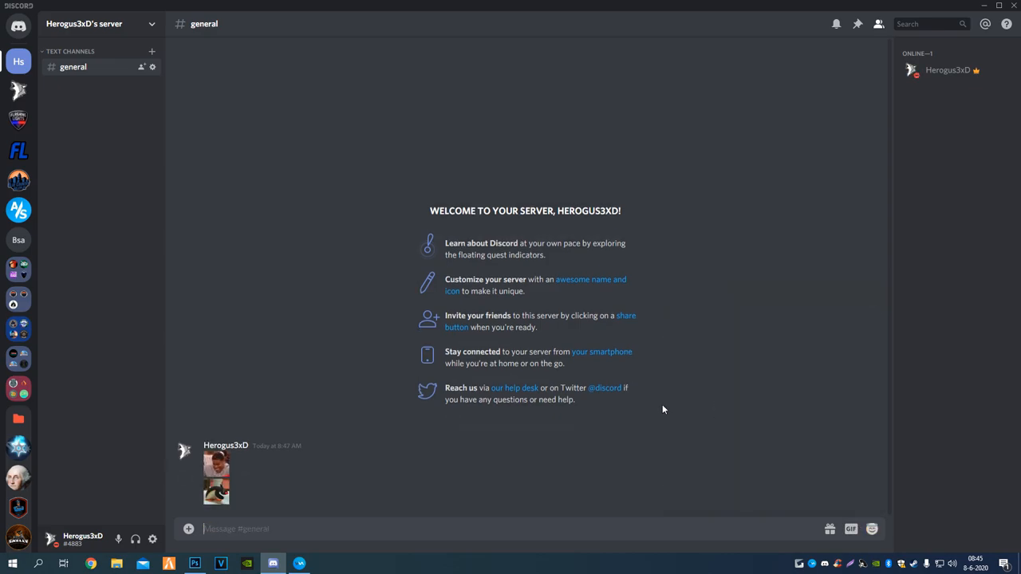
mouse_move(363, 490)
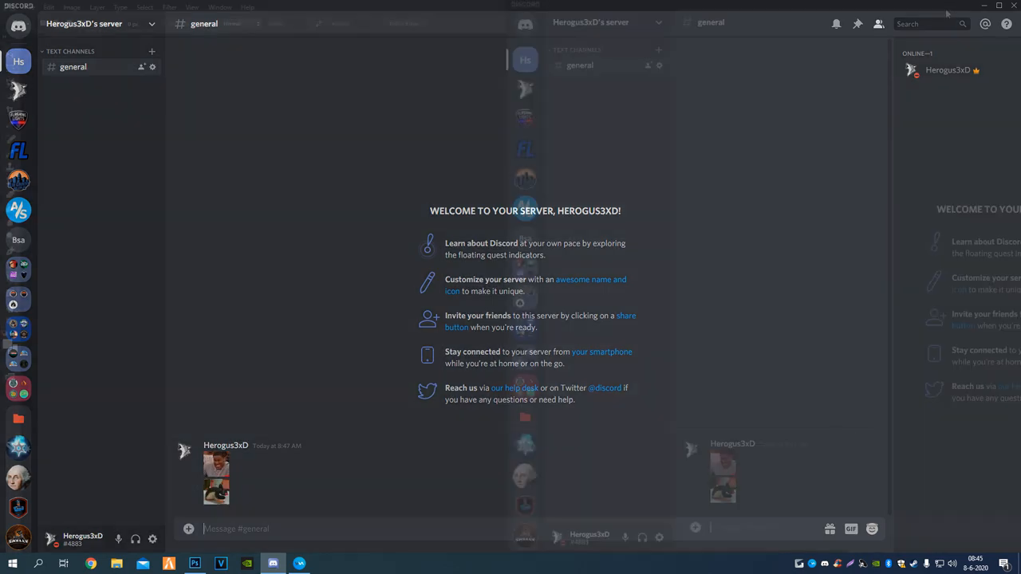
left_click(195, 565)
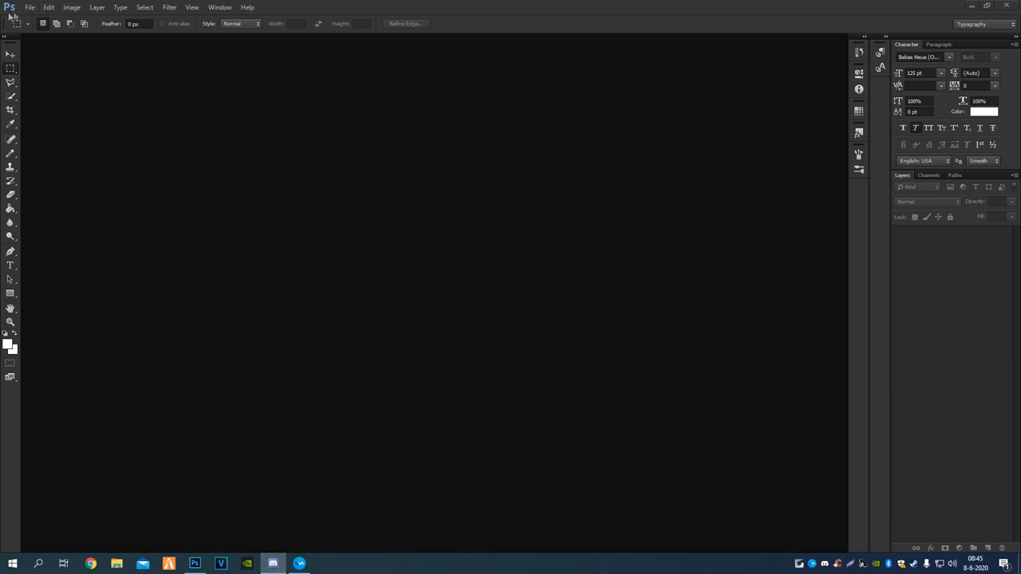
mouse_move(49, 50)
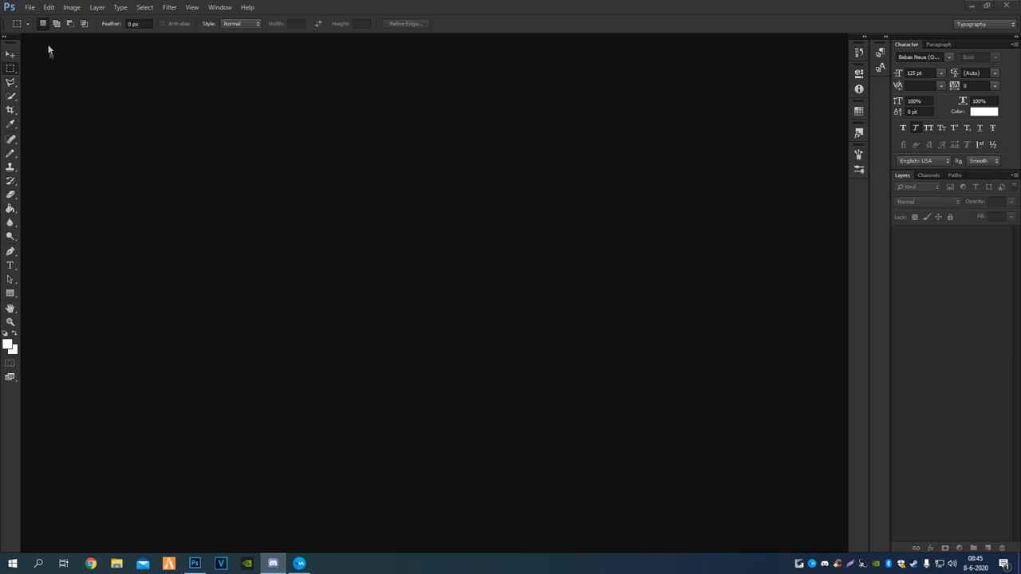
Create a new small transparent square document and show the animation Timeline panel
left_click(29, 7)
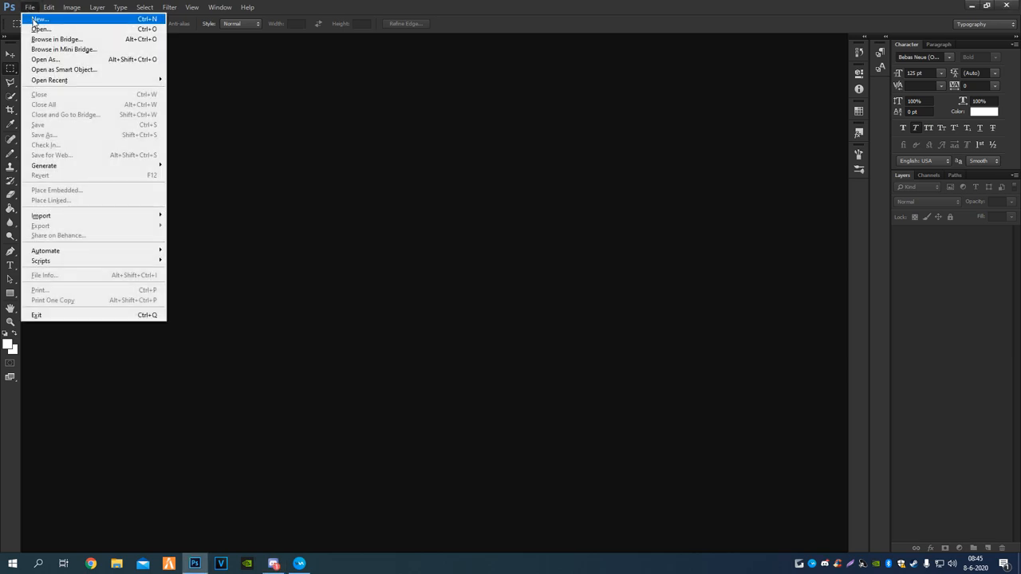
left_click(40, 19)
type("90")
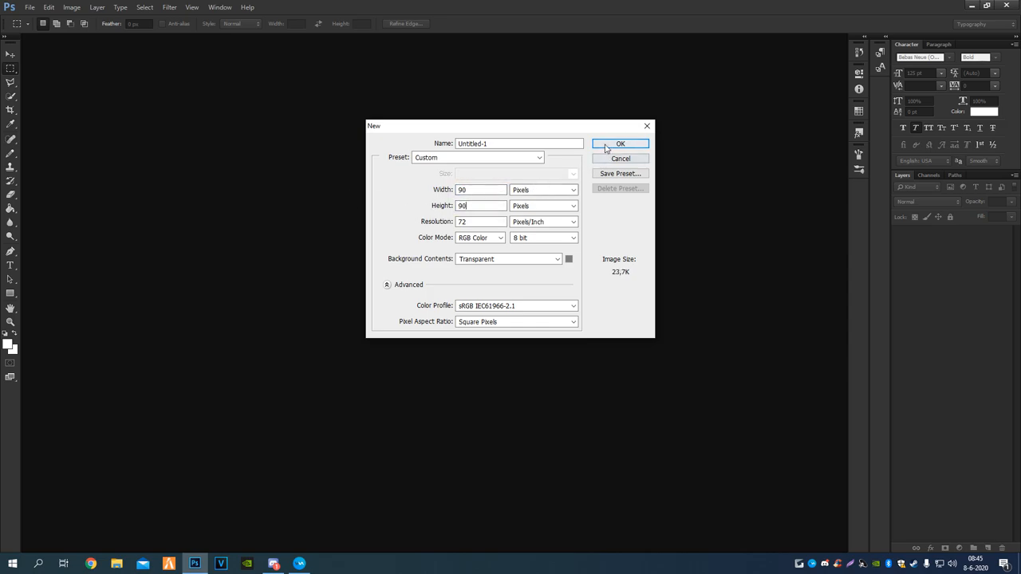
left_click(621, 144)
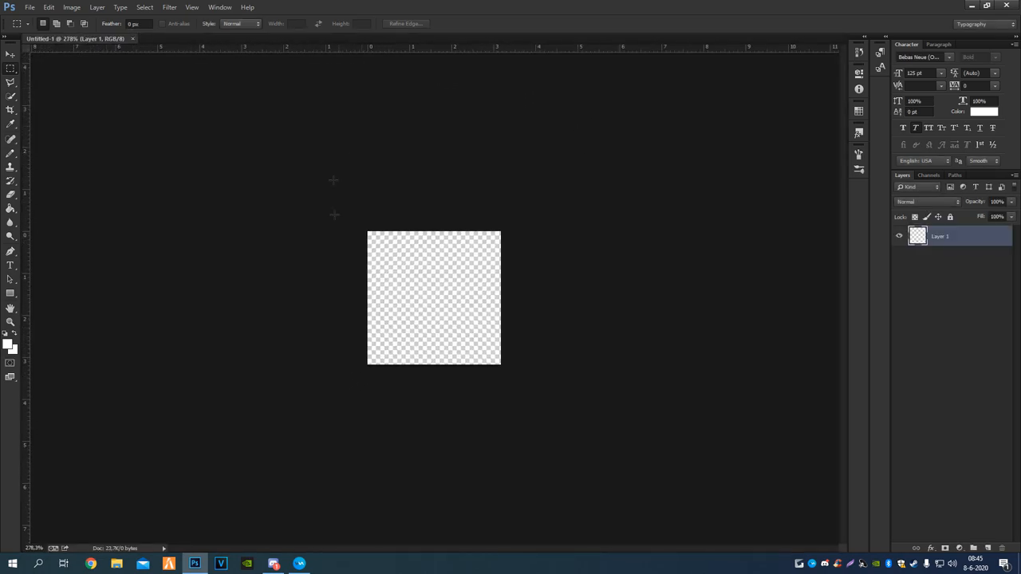
left_click(220, 6)
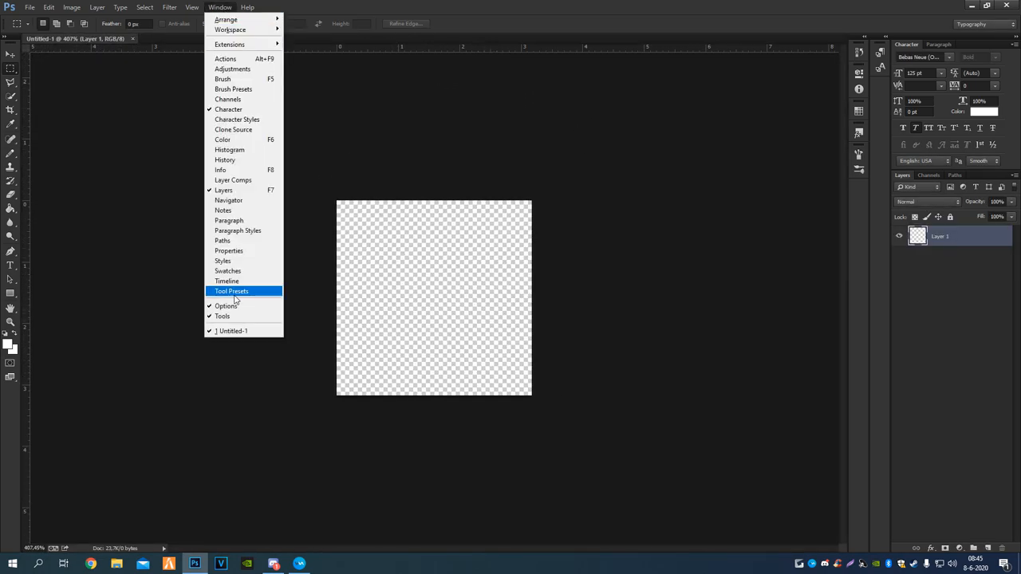
left_click(226, 281)
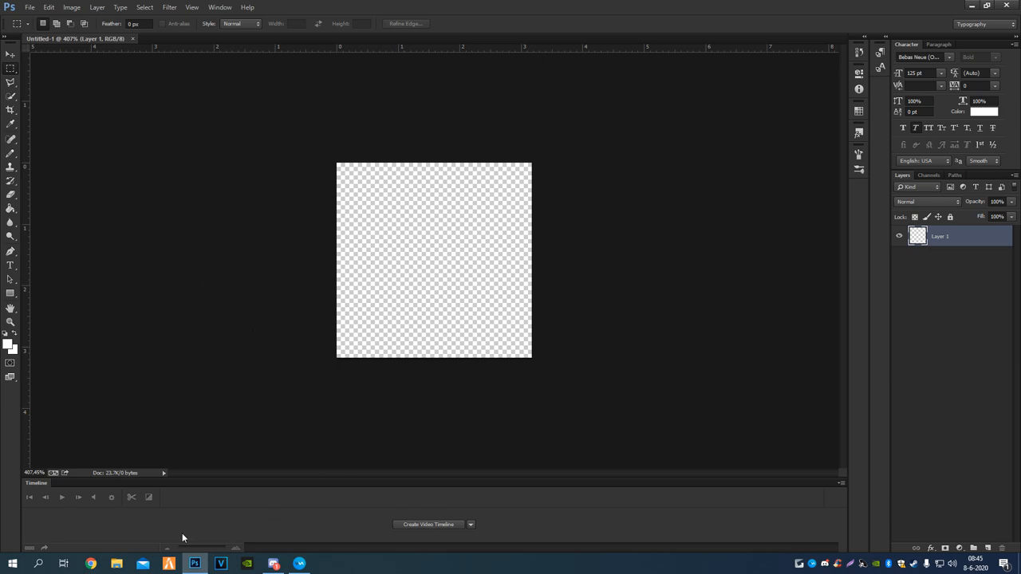
left_click(428, 523)
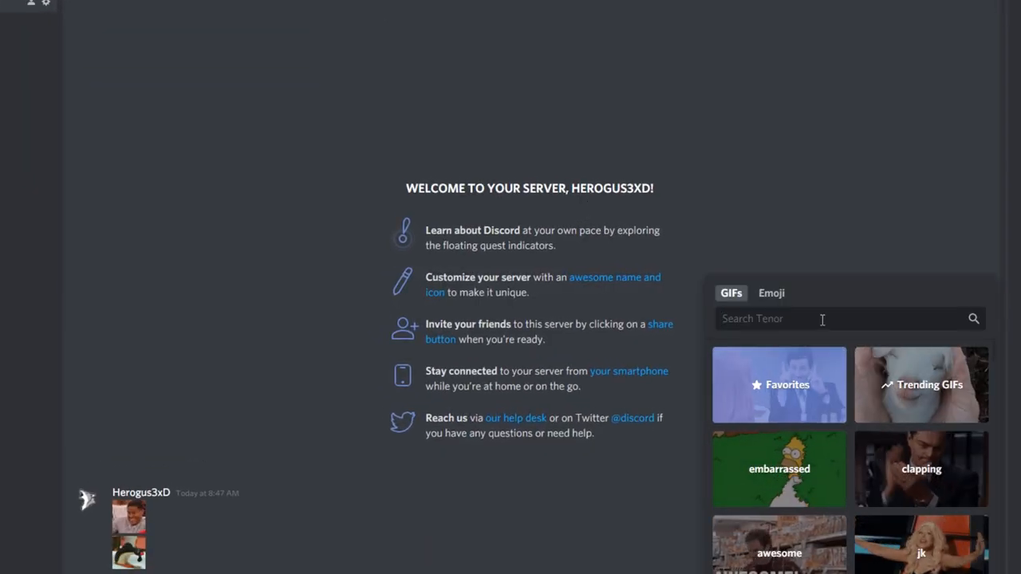
Search Discord's GIF picker for 'lol' and post a laughing reaction GIF
type("lol")
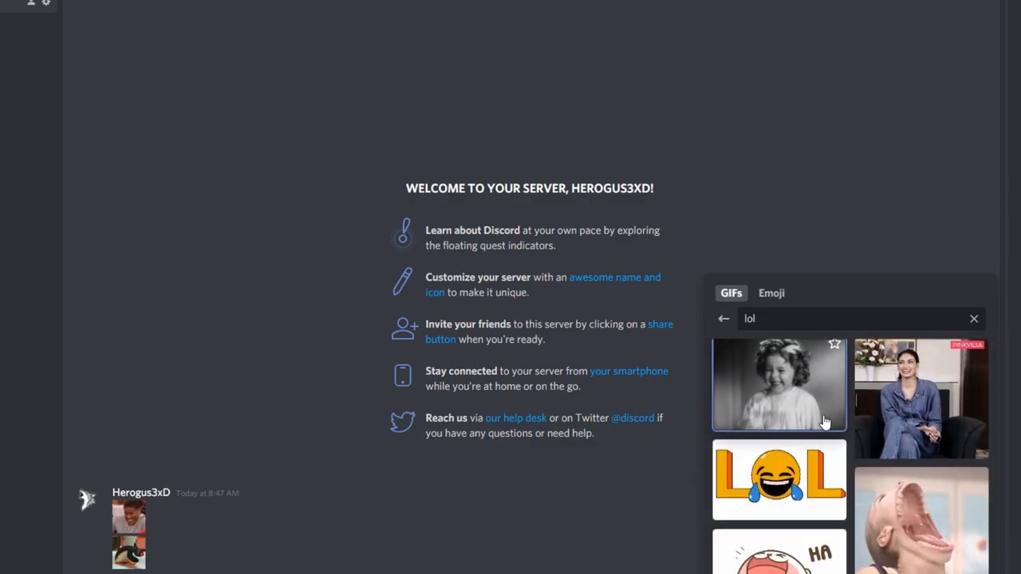
scroll("down", 3)
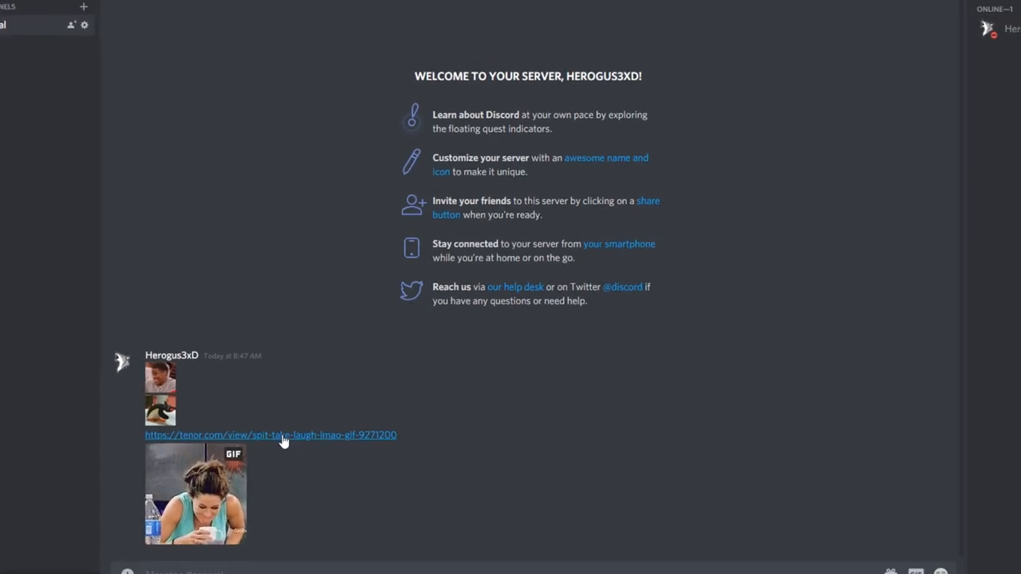
Save the posted GIF's Tenor clip as an MP4 video to the desktop (Bureaublad)
left_click(270, 434)
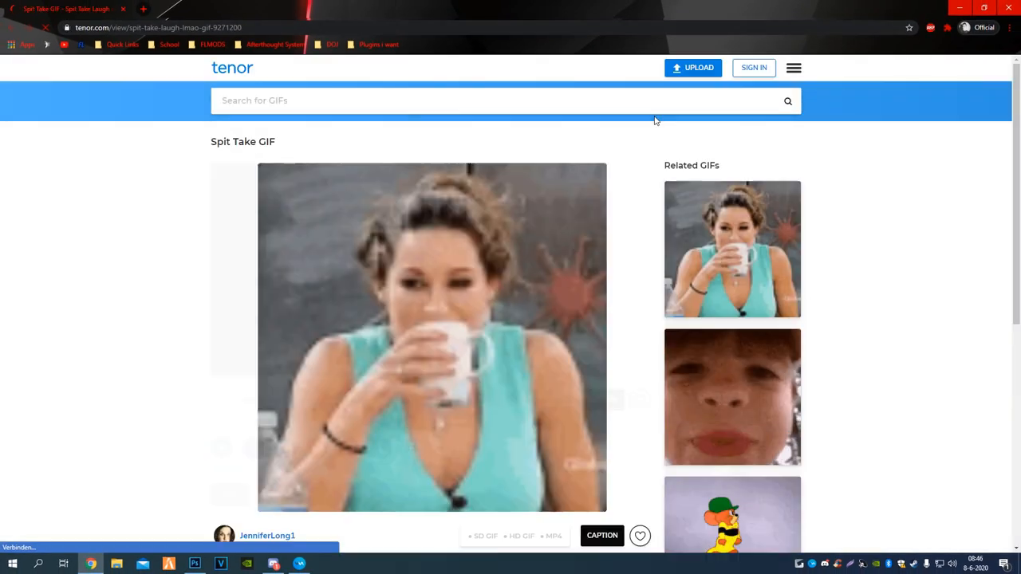
scroll("down", 3)
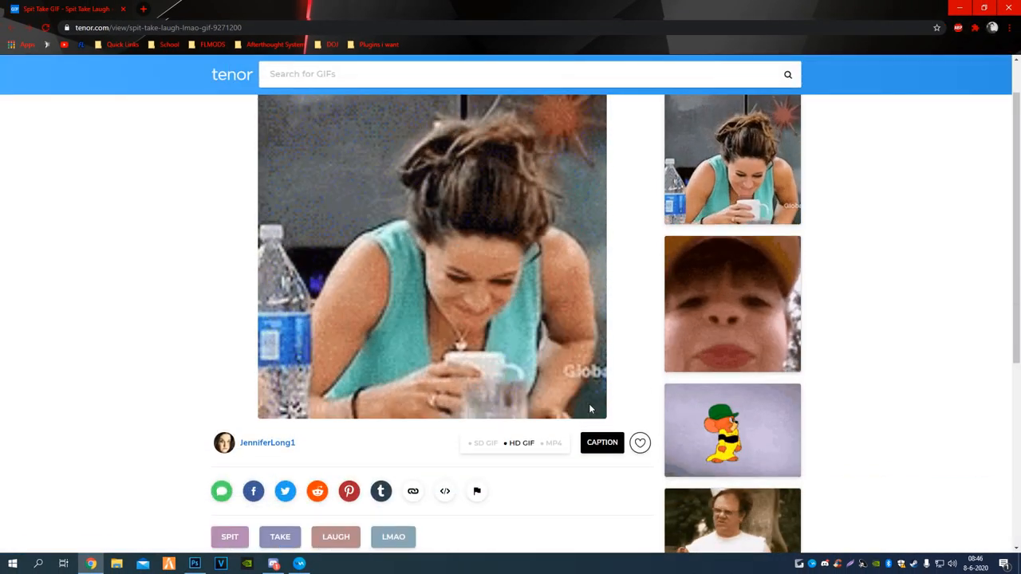
scroll("up", 3)
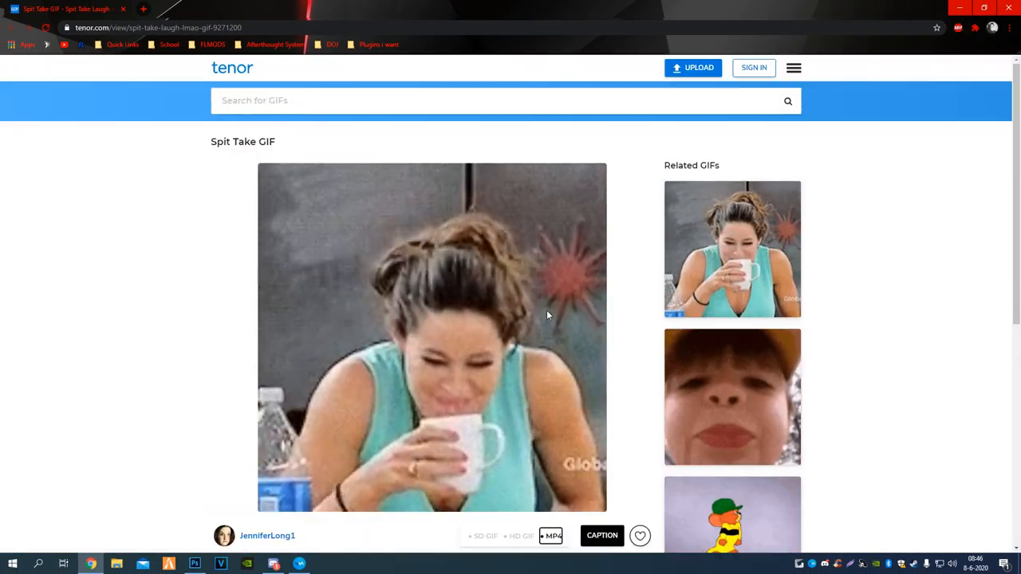
right_click(547, 316)
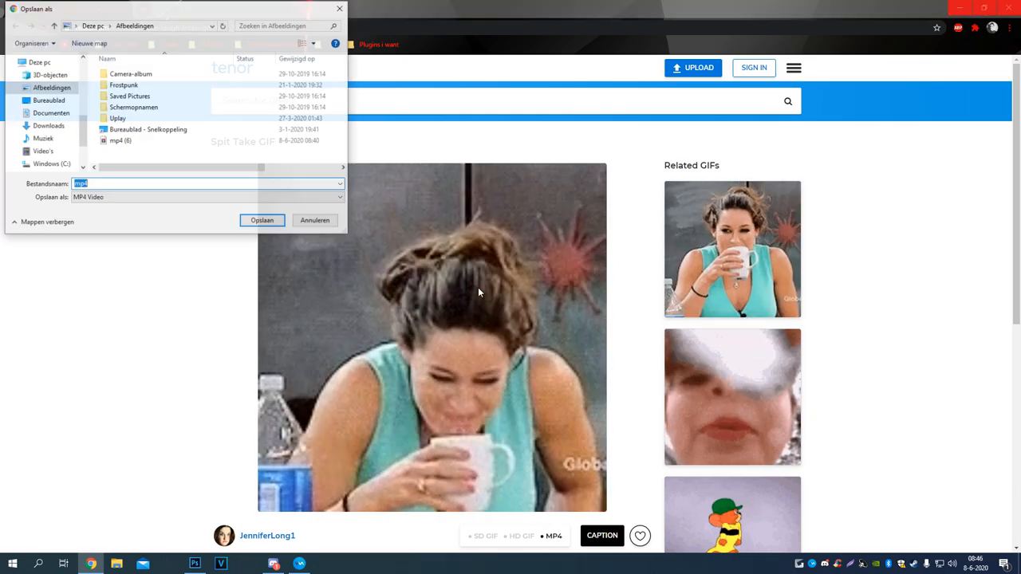
left_click(47, 99)
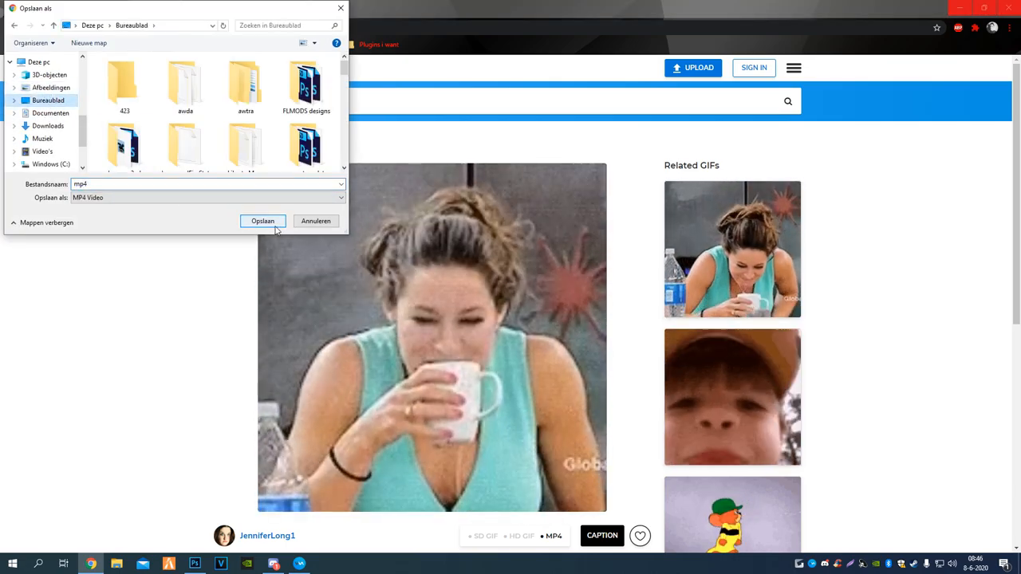
left_click(262, 220)
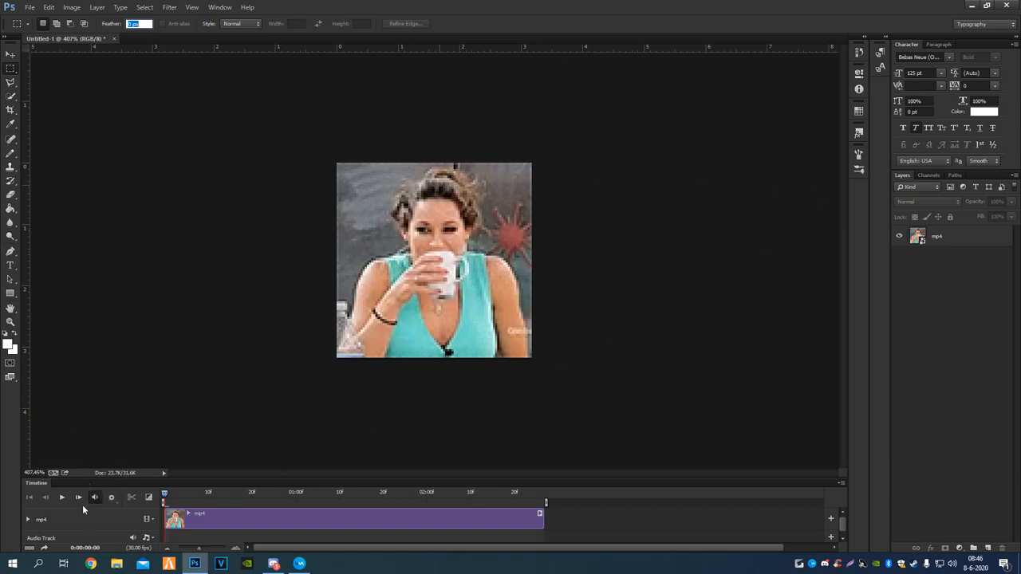
Preview the imported laughing clip playing on the timeline
left_click(62, 498)
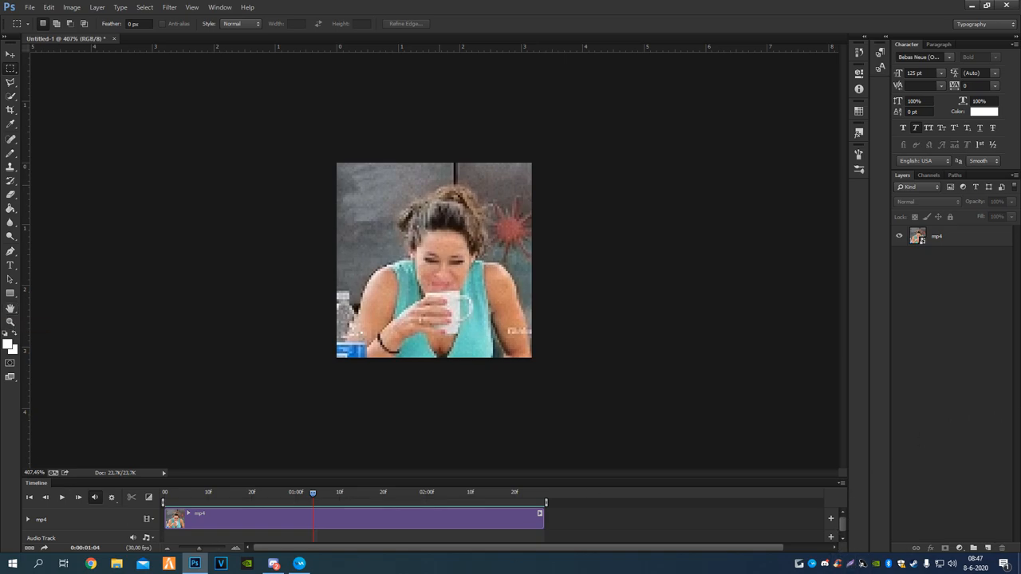
mouse_move(290, 201)
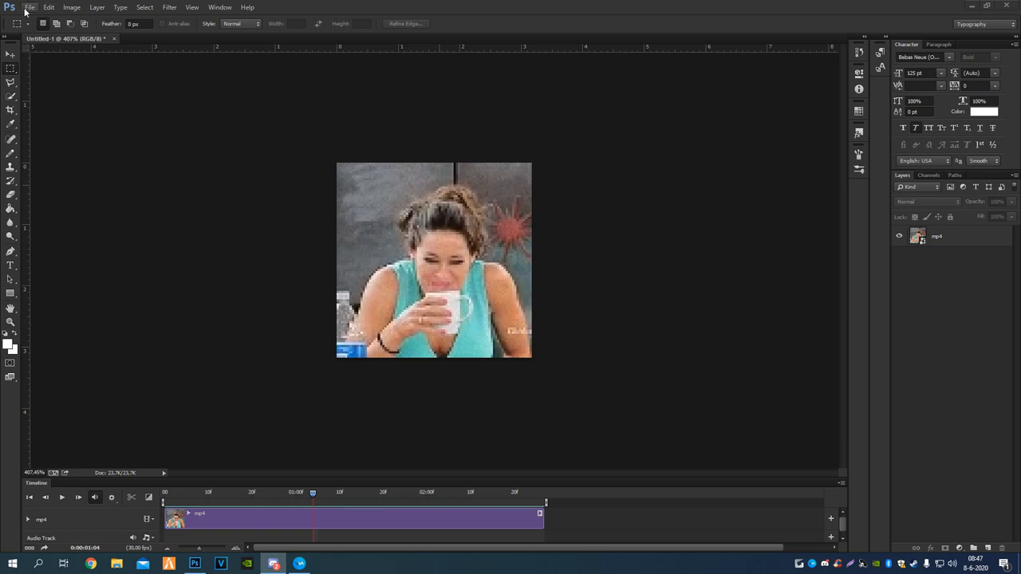
Export the animation via Save for Web as a forever-looping GIF saved to the desktop
left_click(29, 6)
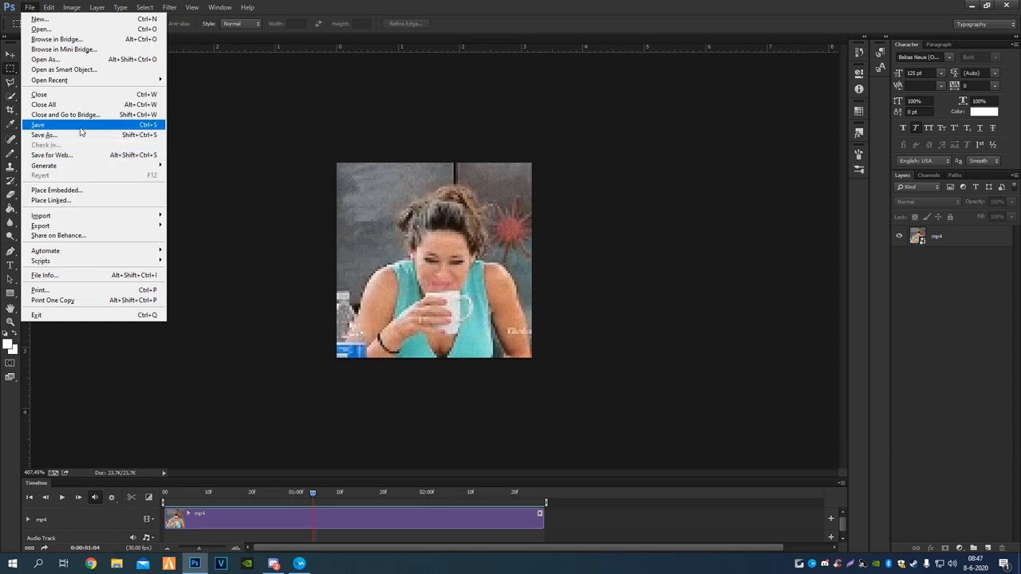
left_click(51, 157)
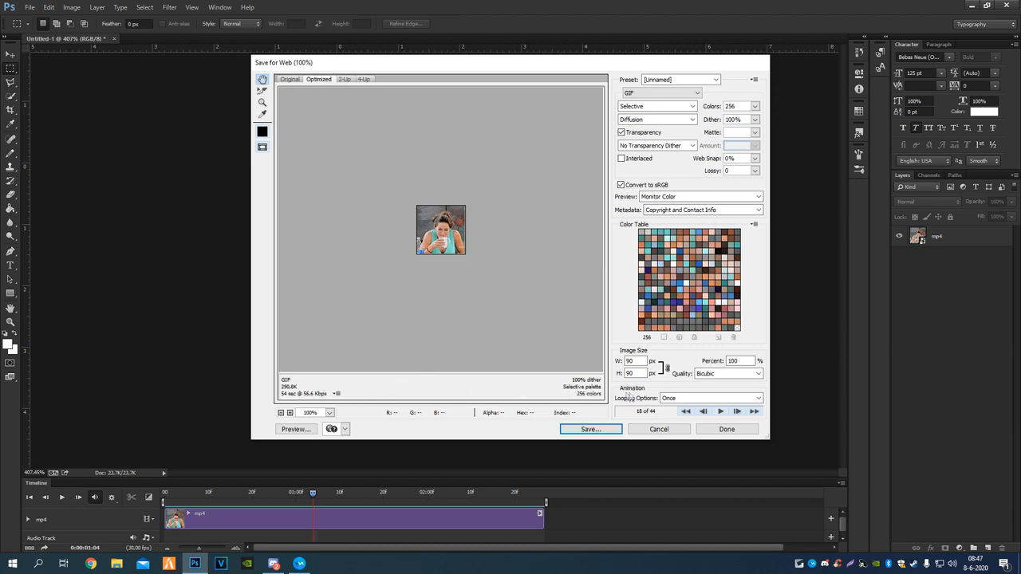
left_click(710, 399)
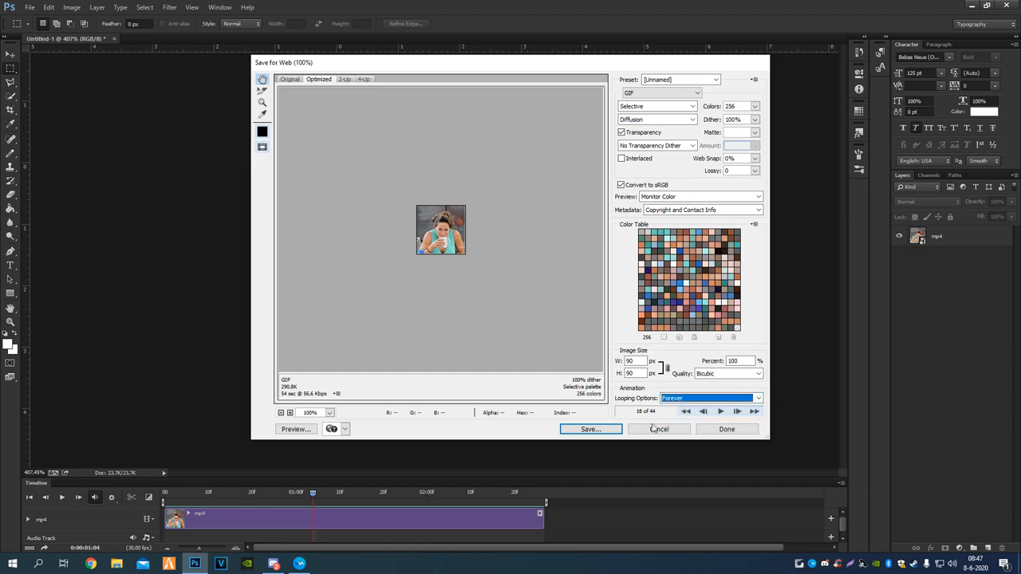
left_click(721, 412)
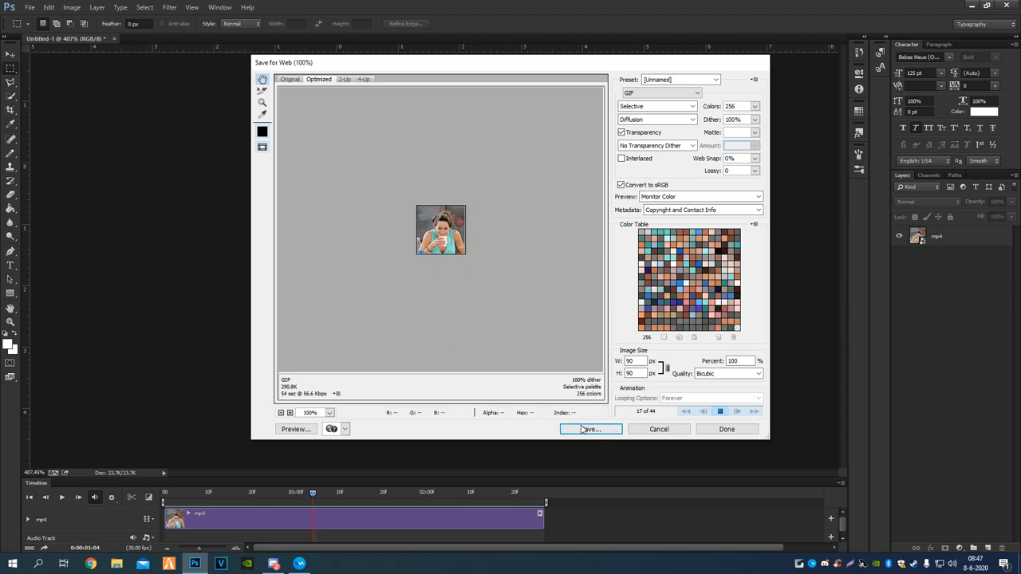
left_click(590, 429)
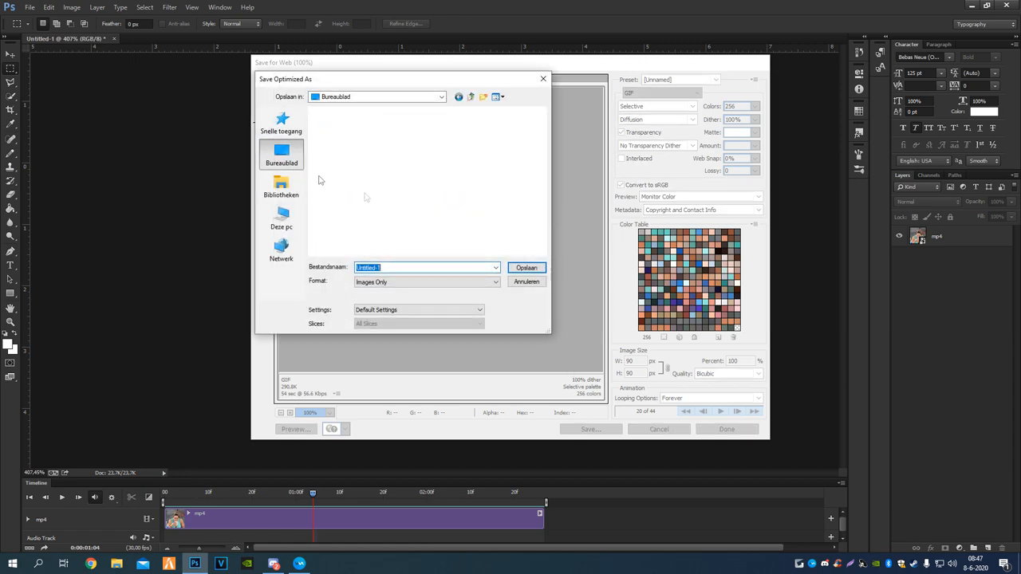
left_click(526, 281)
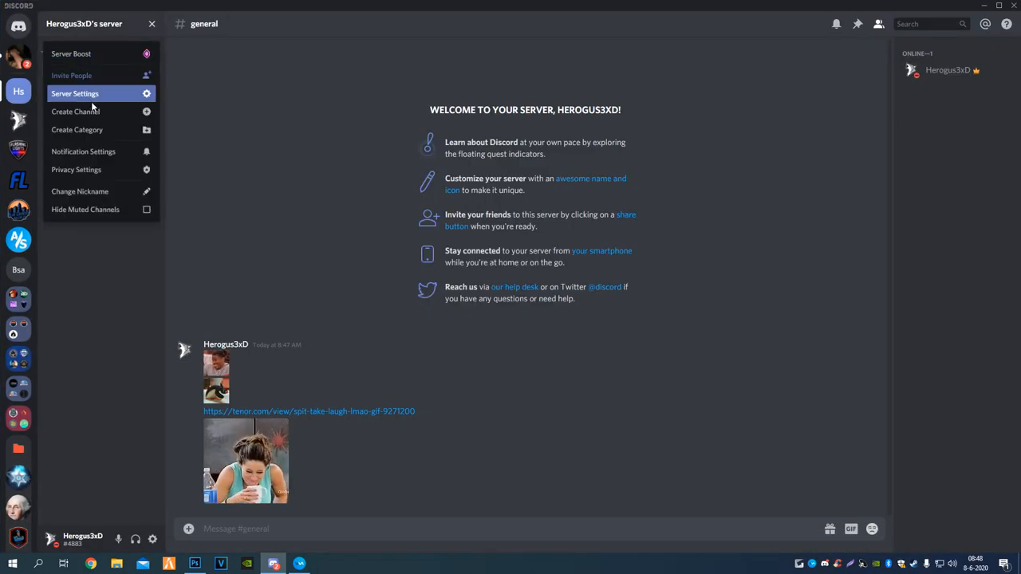
left_click(74, 93)
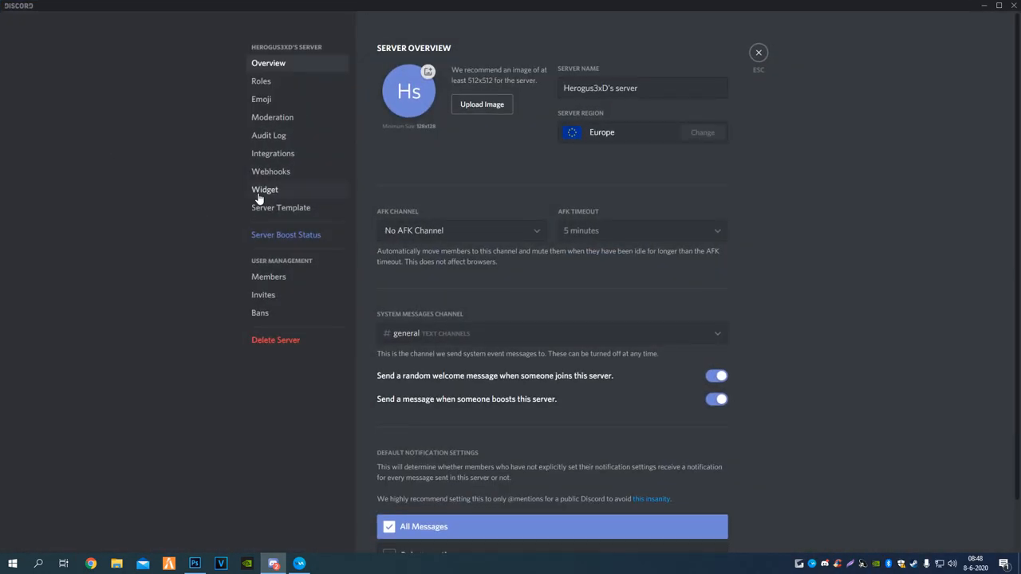
mouse_move(295, 169)
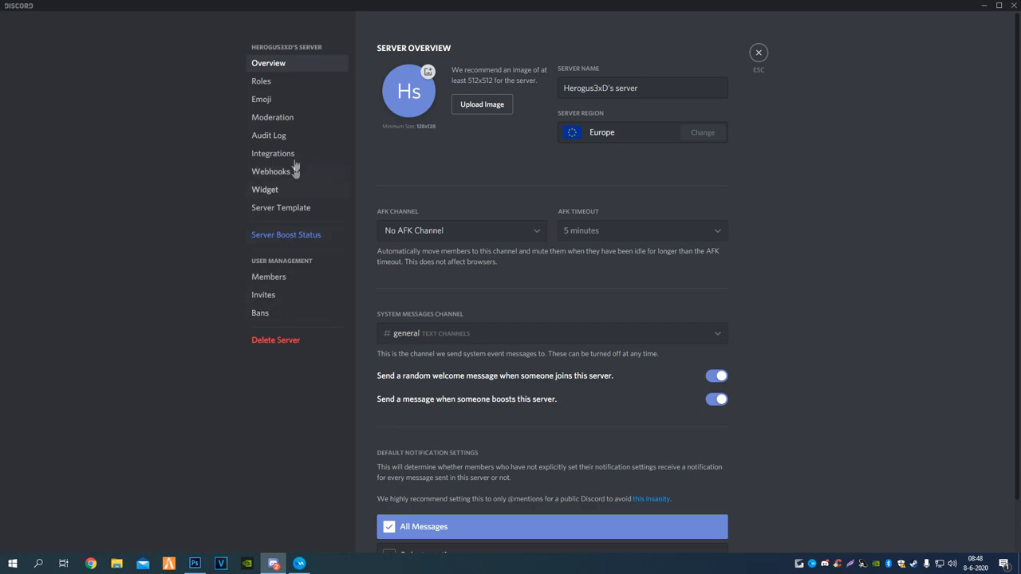
left_click(262, 98)
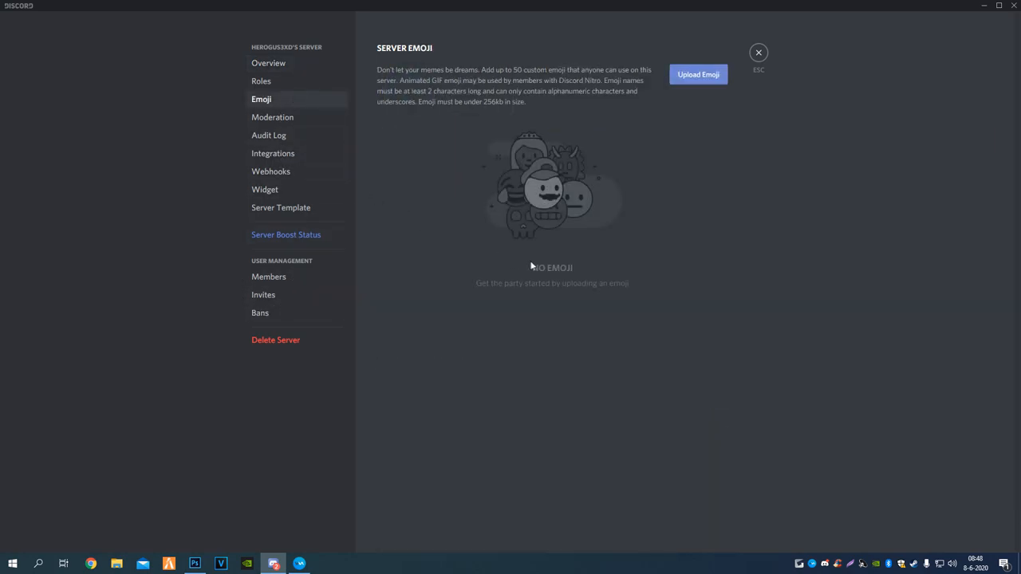
mouse_move(712, 130)
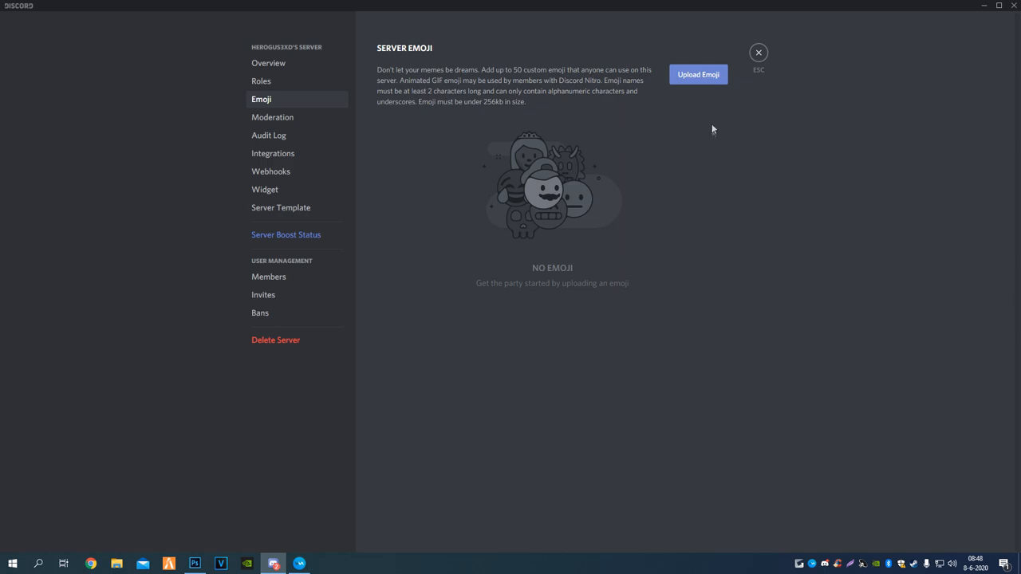
left_click(698, 75)
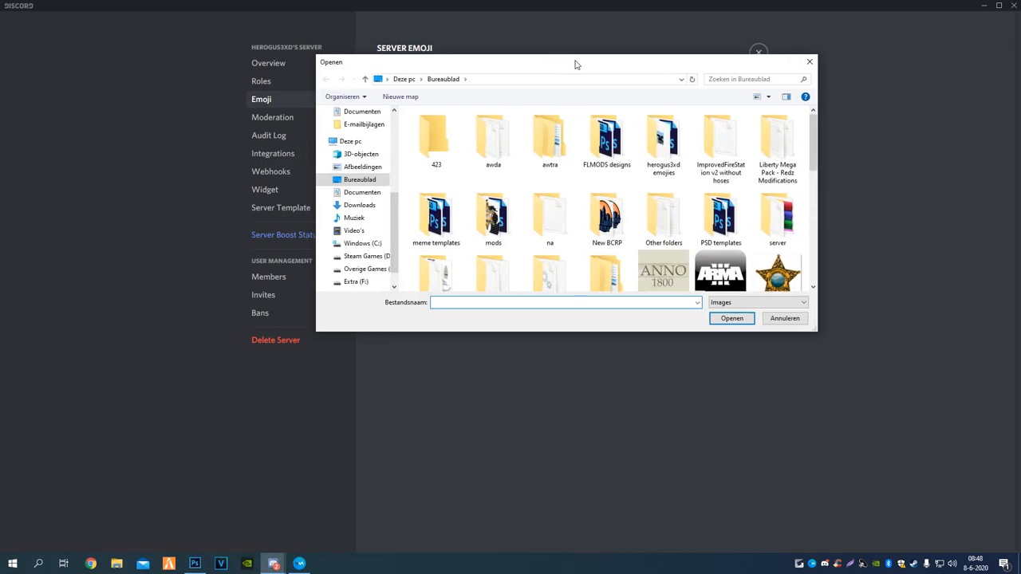
scroll("down", 3)
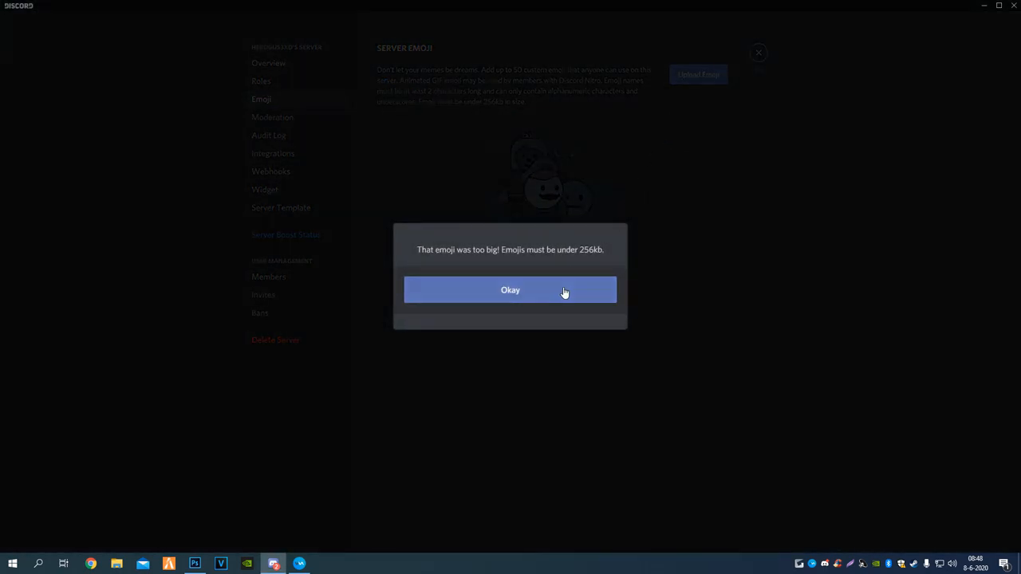
left_click(511, 290)
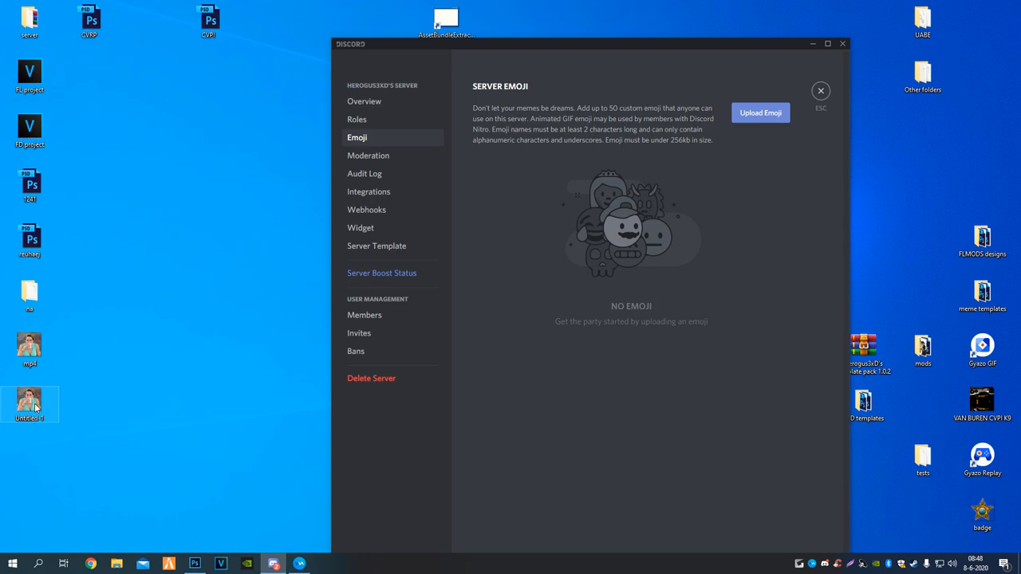
left_click(760, 112)
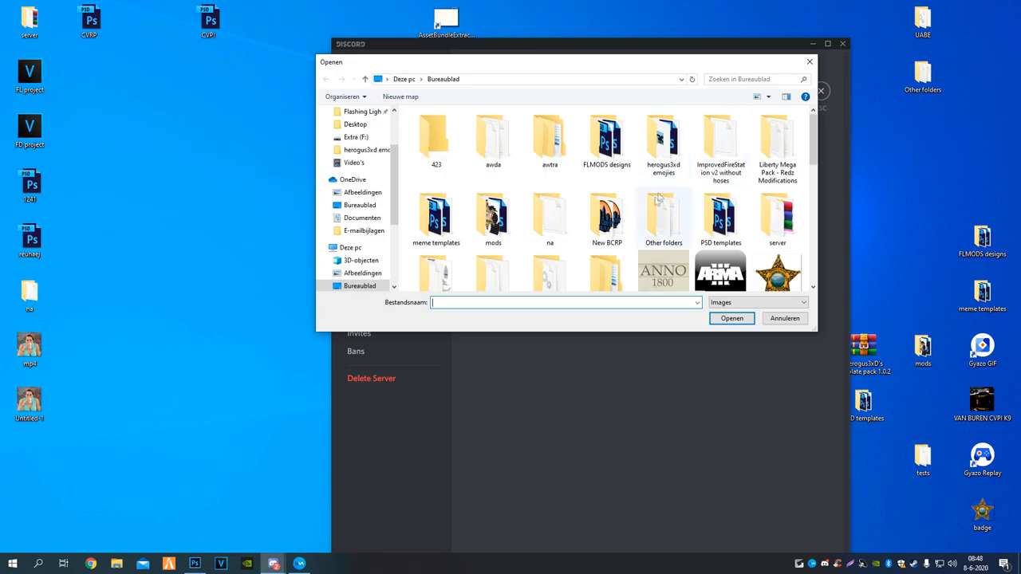
type("Untitled-1.gif")
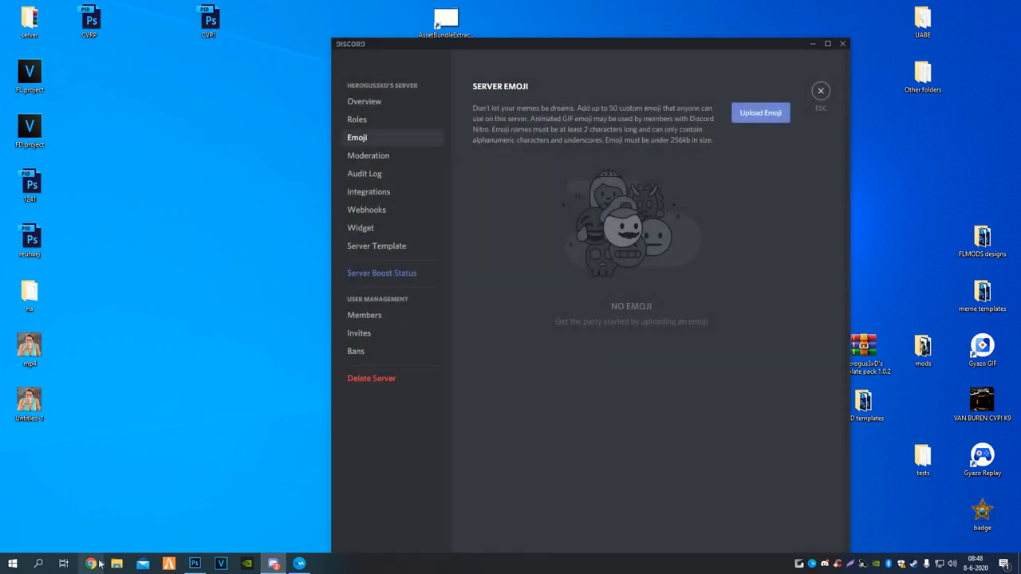
Resize the animation to 70 by 70 pixels in Image Size
left_click(91, 565)
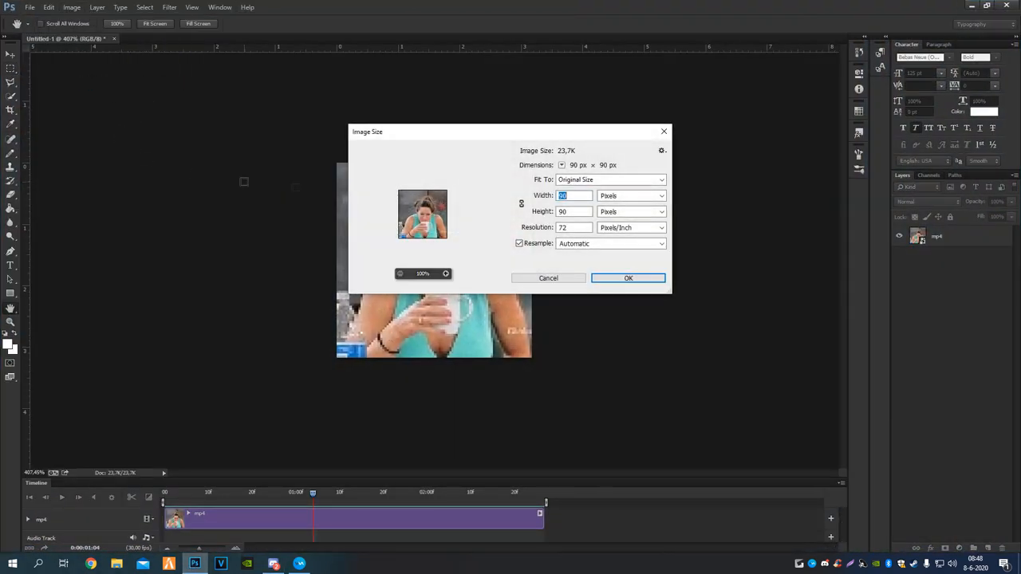
mouse_move(562, 194)
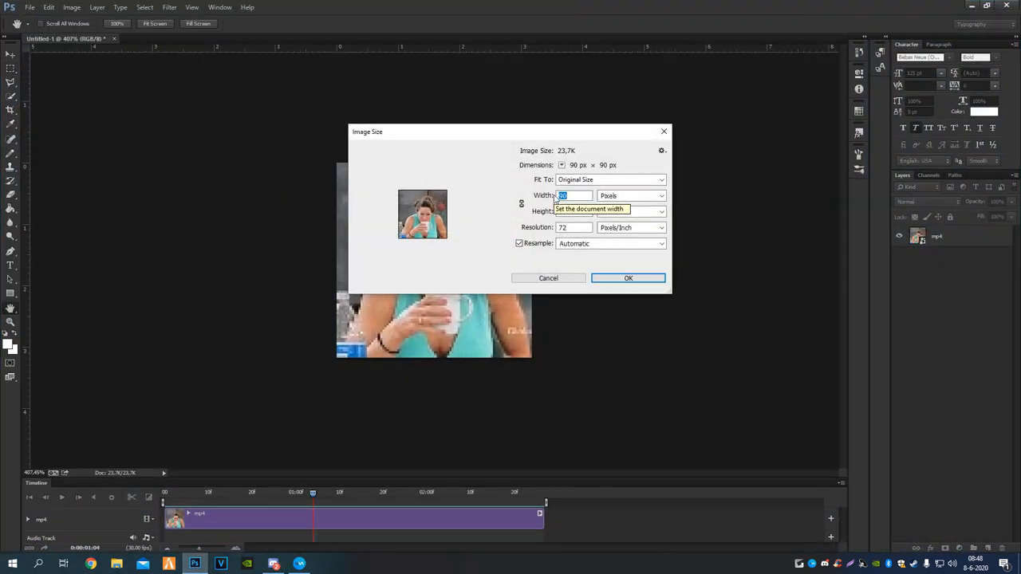
type("70")
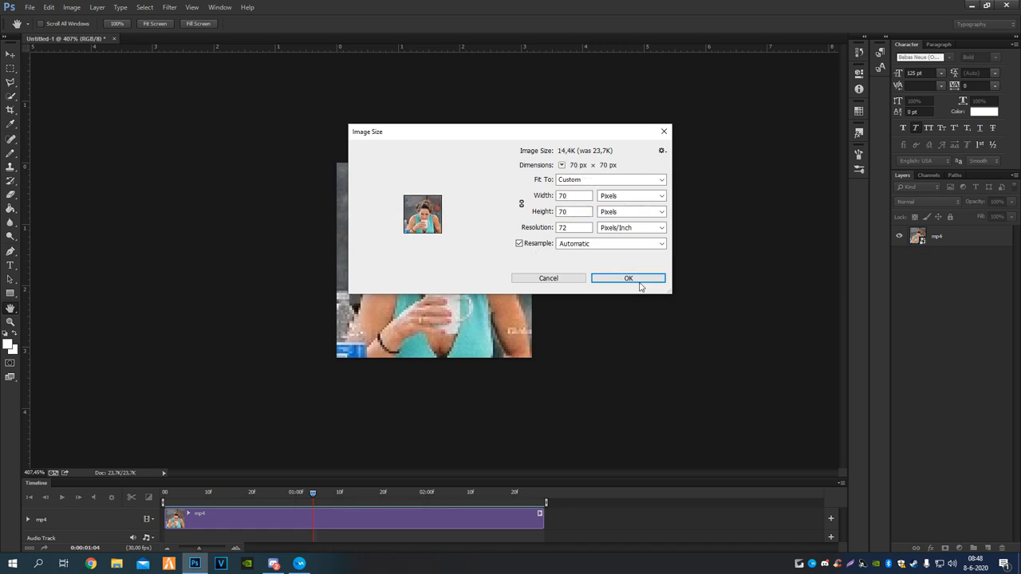
left_click(629, 278)
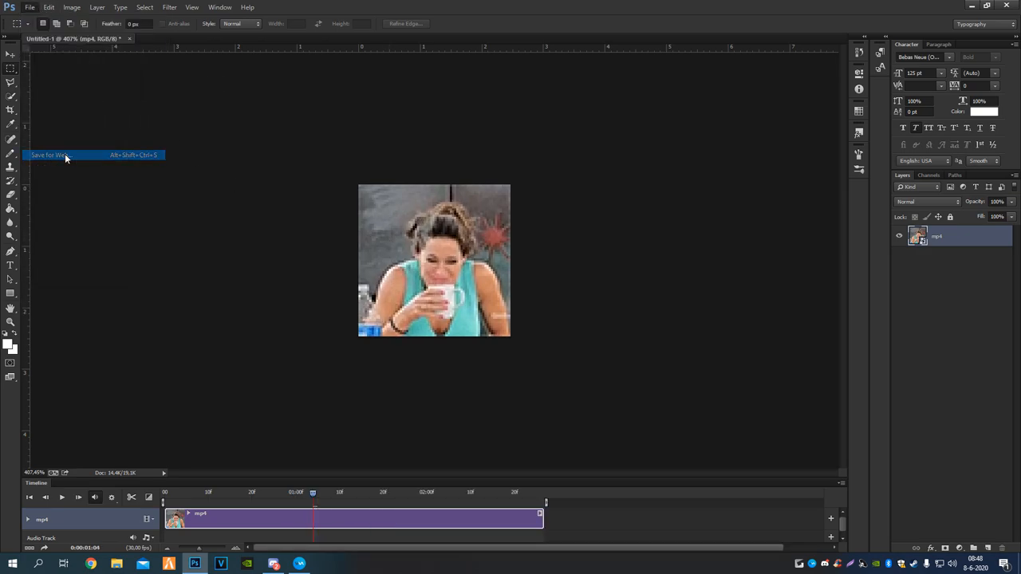
left_click(51, 155)
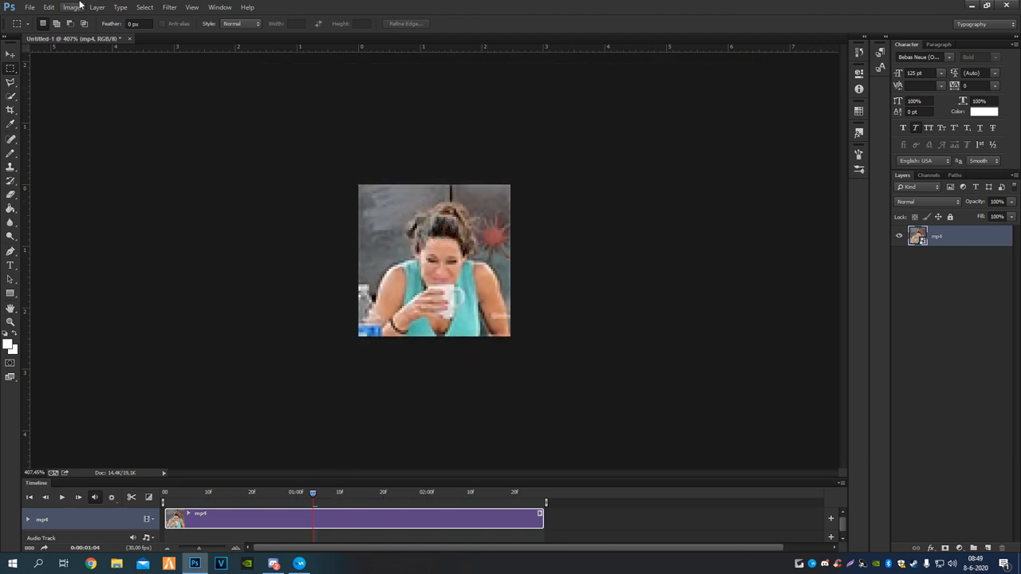
Resize the animation again to 85 by 85 pixels
left_click(70, 7)
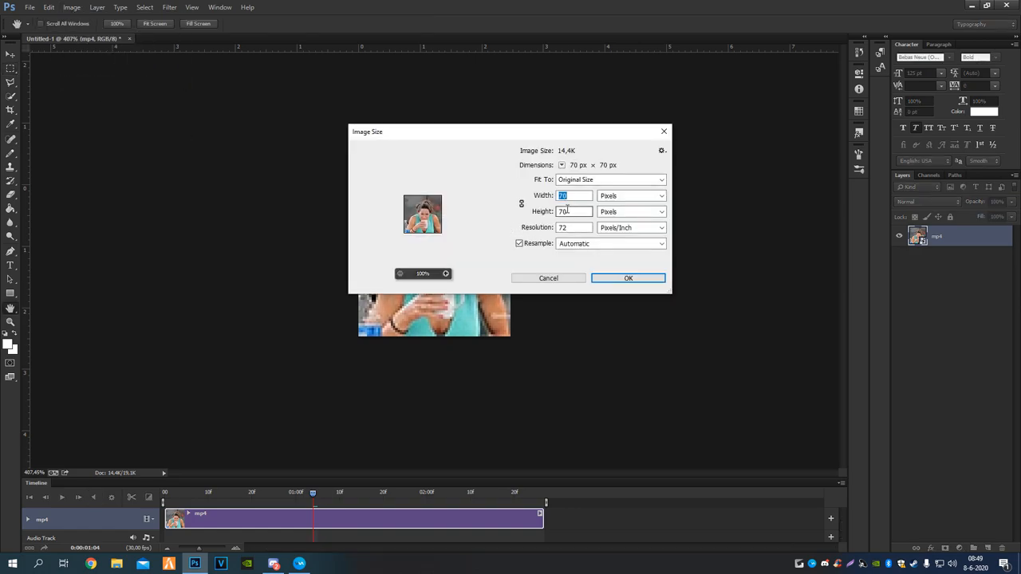
type("85")
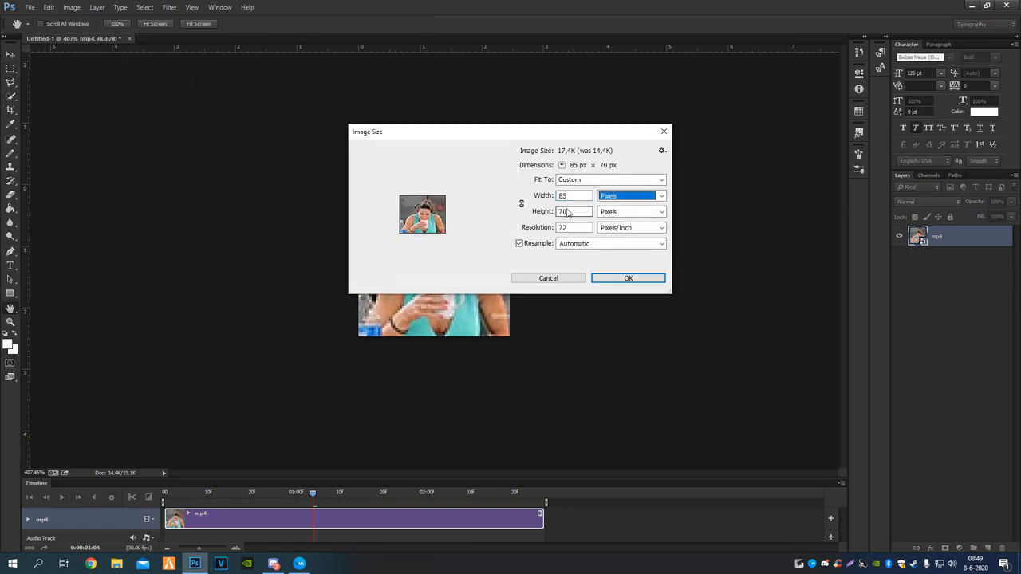
left_click(629, 278)
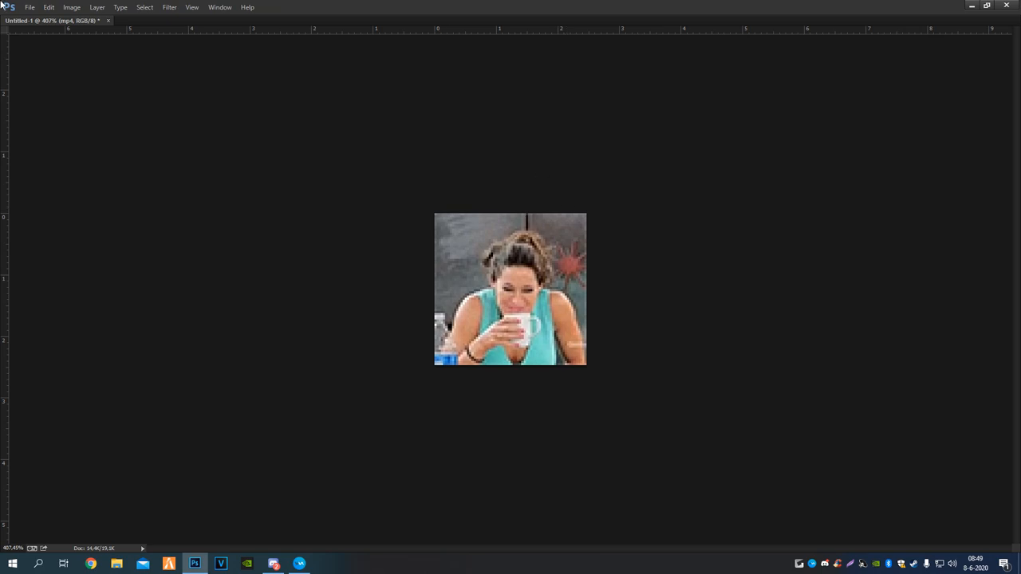
left_click(72, 7)
type("8")
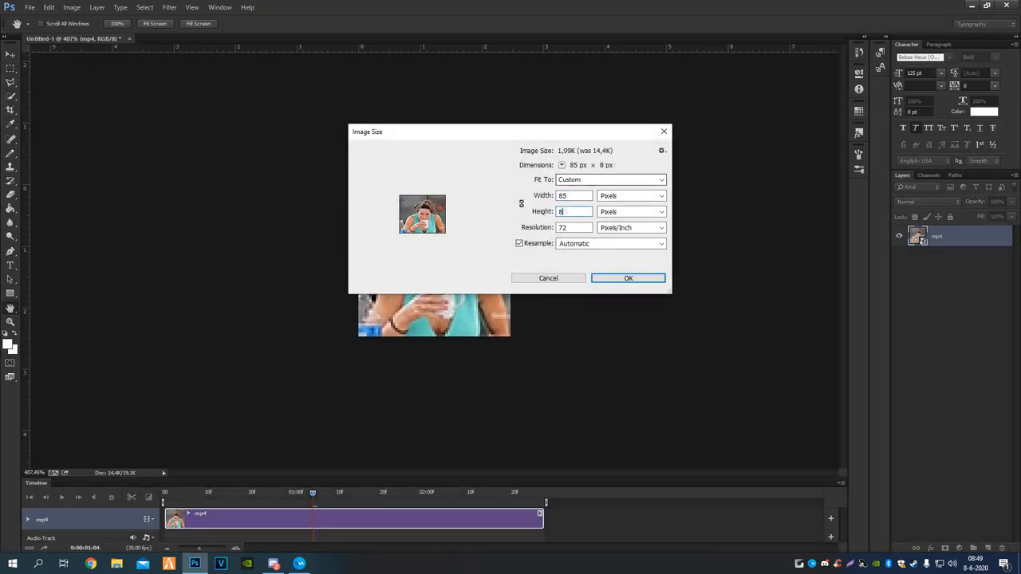
left_click(29, 7)
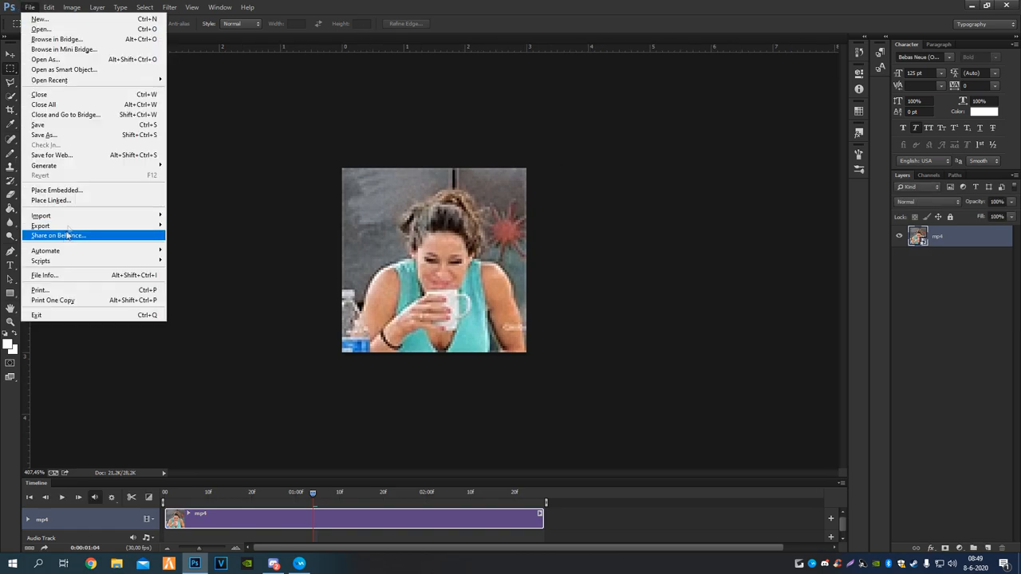
Resize the animation to 80 by 80 pixels
left_click(51, 155)
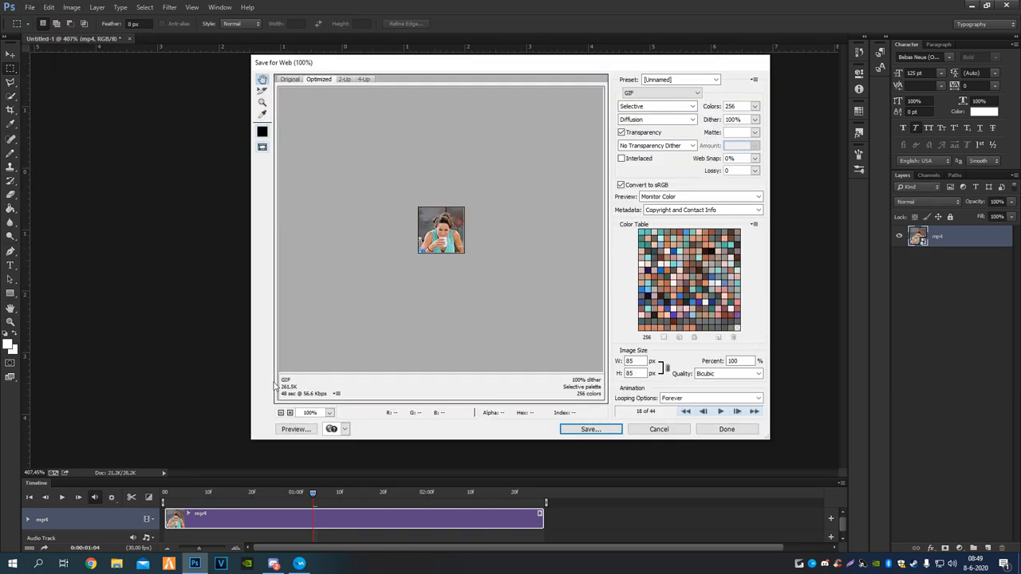
left_click(726, 429)
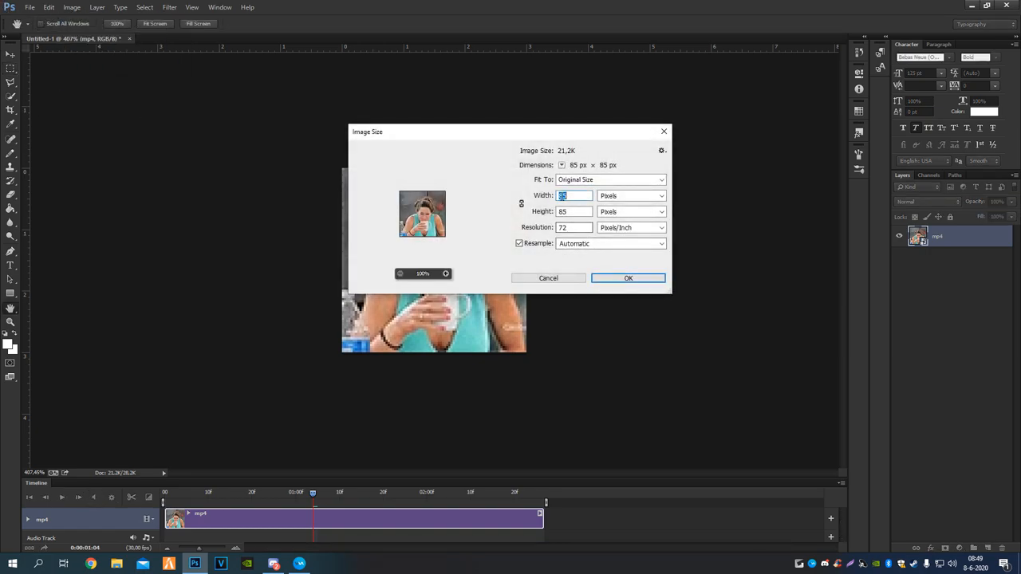
type("80")
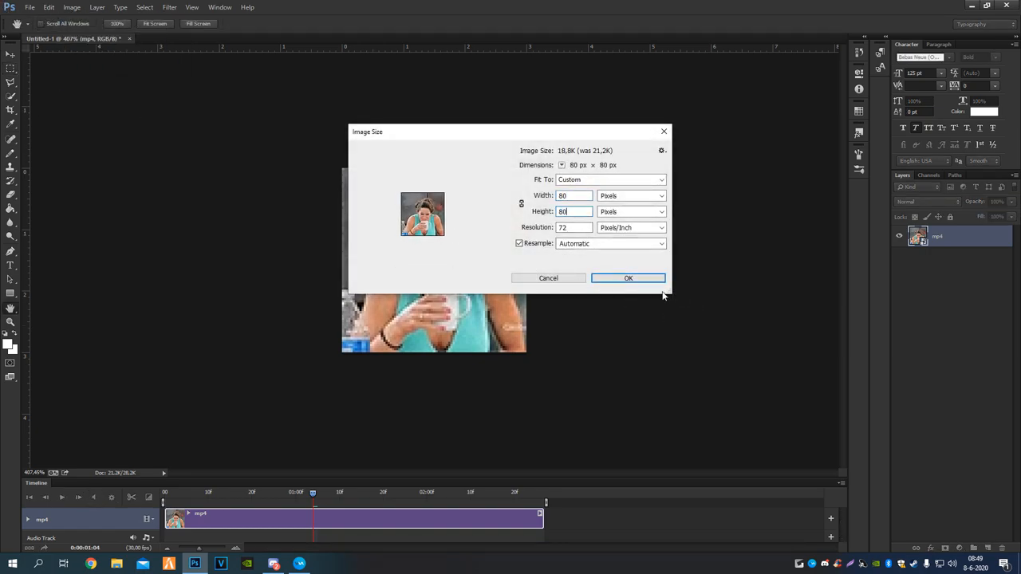
left_click(28, 6)
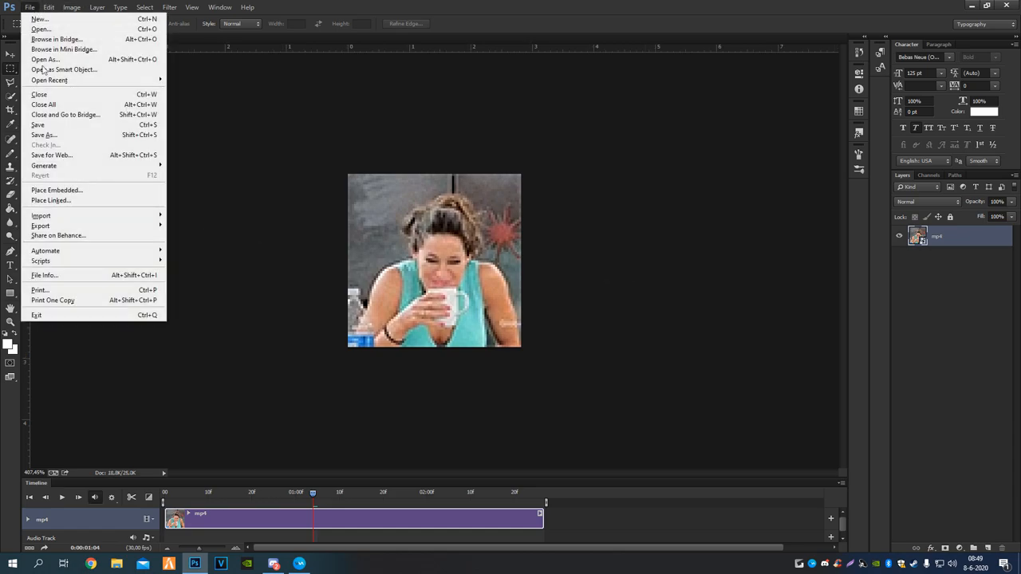
Re-export the GIF via Save for Web, overwriting Untitled-1.gif
left_click(51, 155)
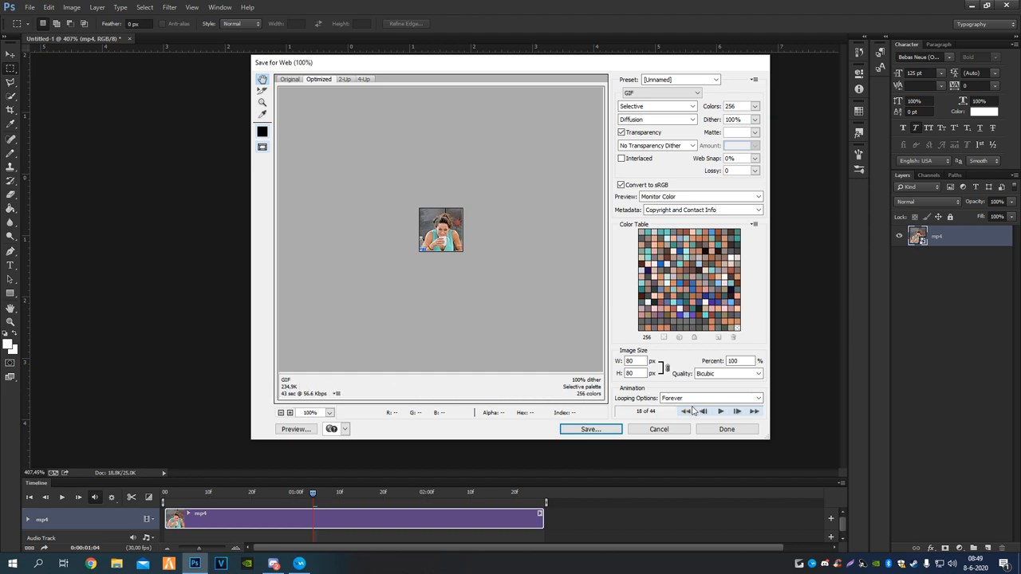
left_click(719, 412)
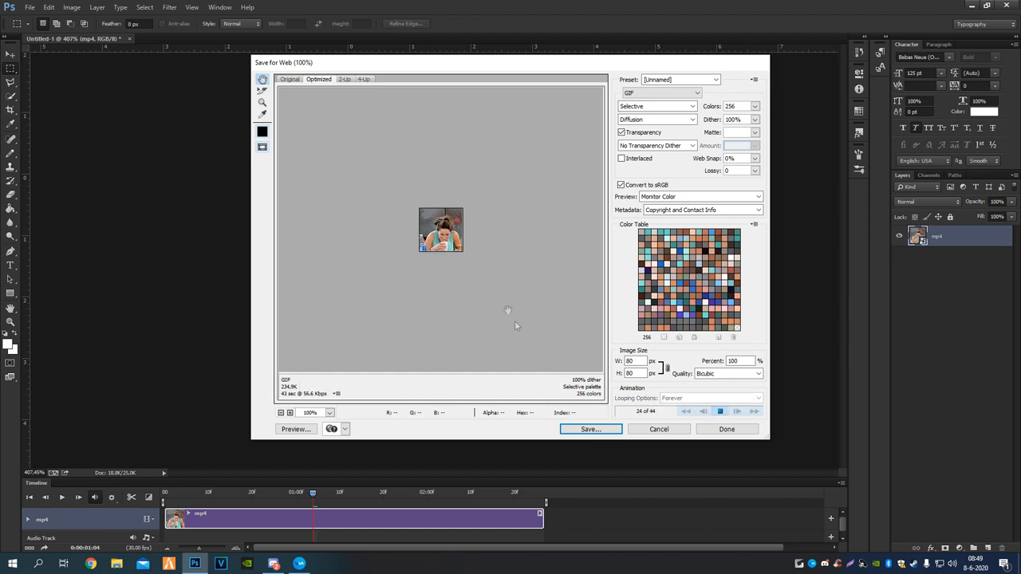
left_click(590, 429)
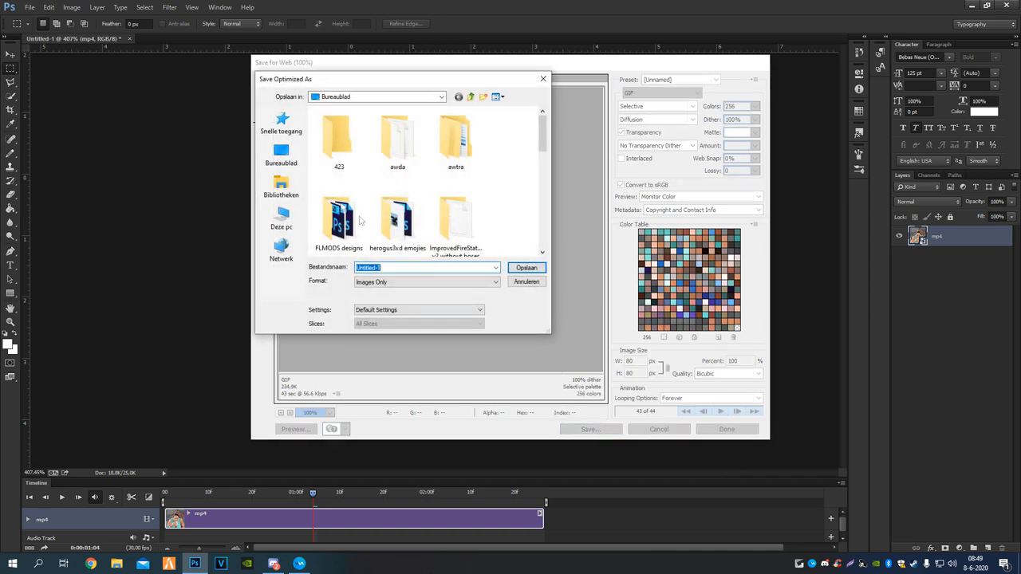
left_click(527, 268)
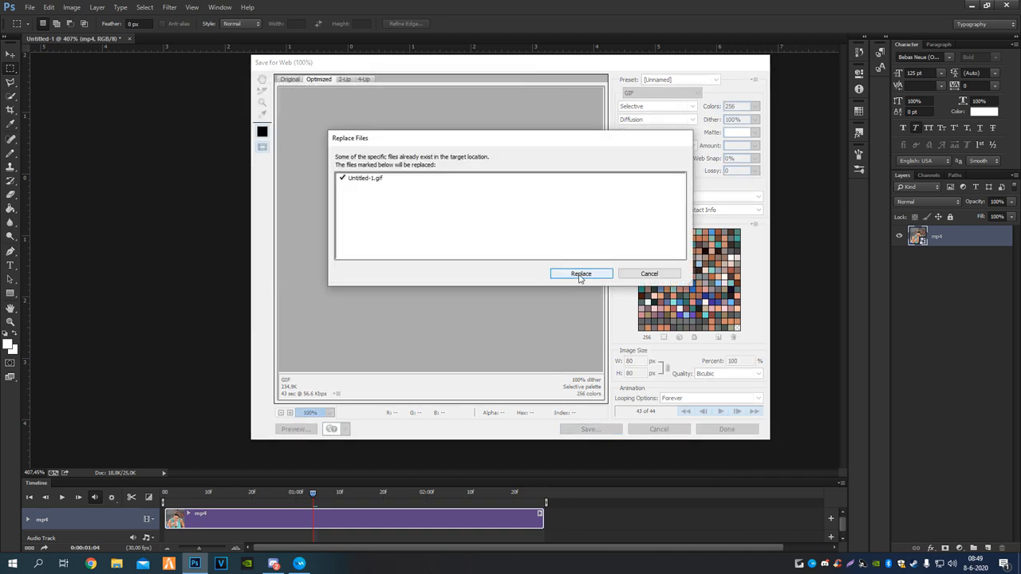
left_click(580, 275)
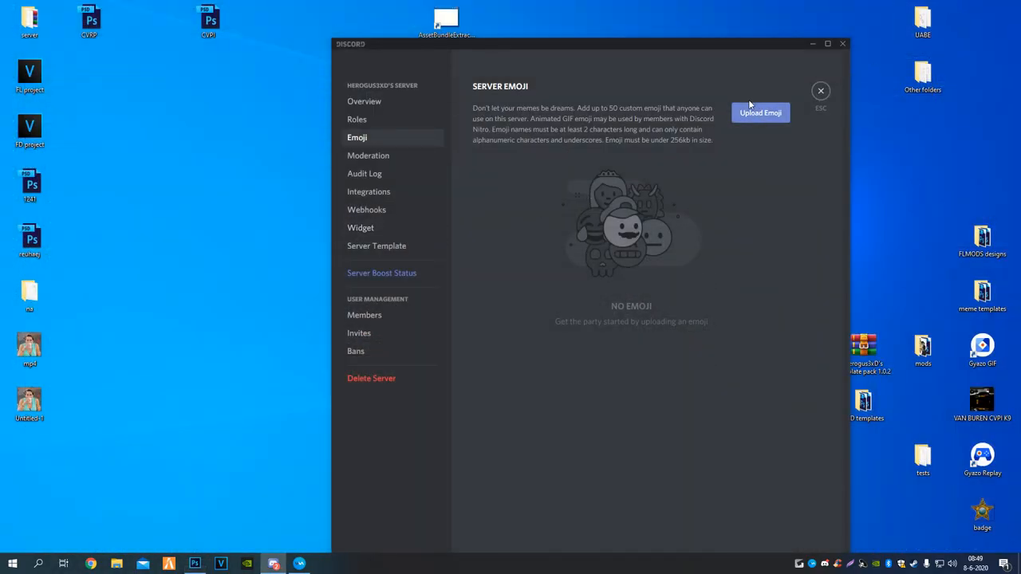
Upload the GIF as custom emoji WhoAsked2 and post it in the general chat
left_click(760, 112)
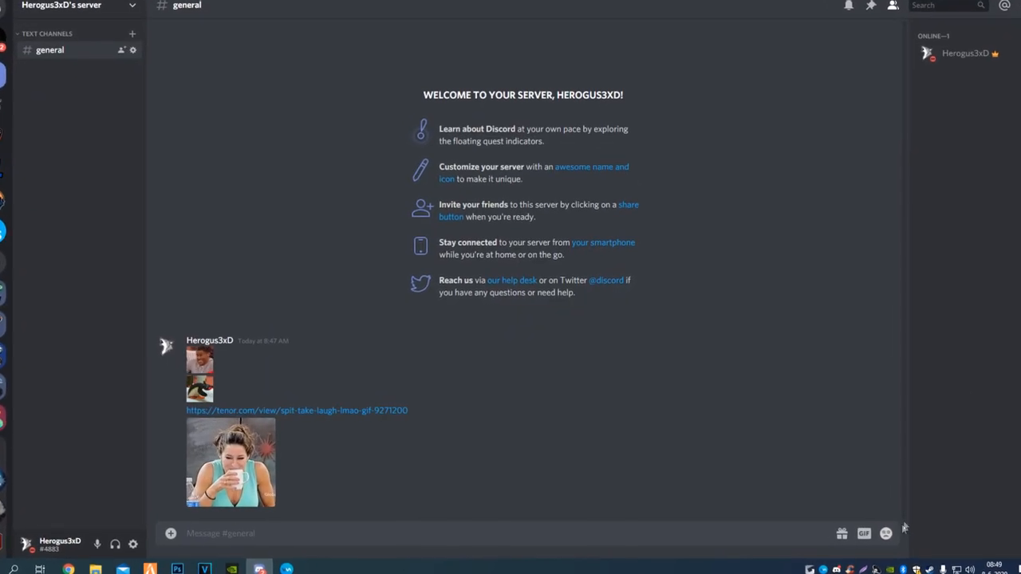
left_click(886, 533)
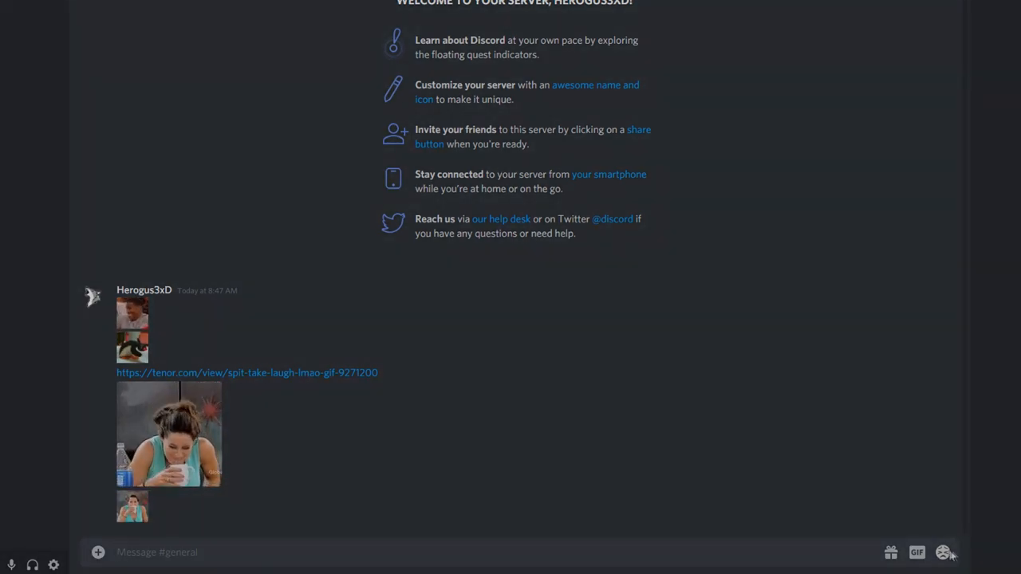
left_click(943, 552)
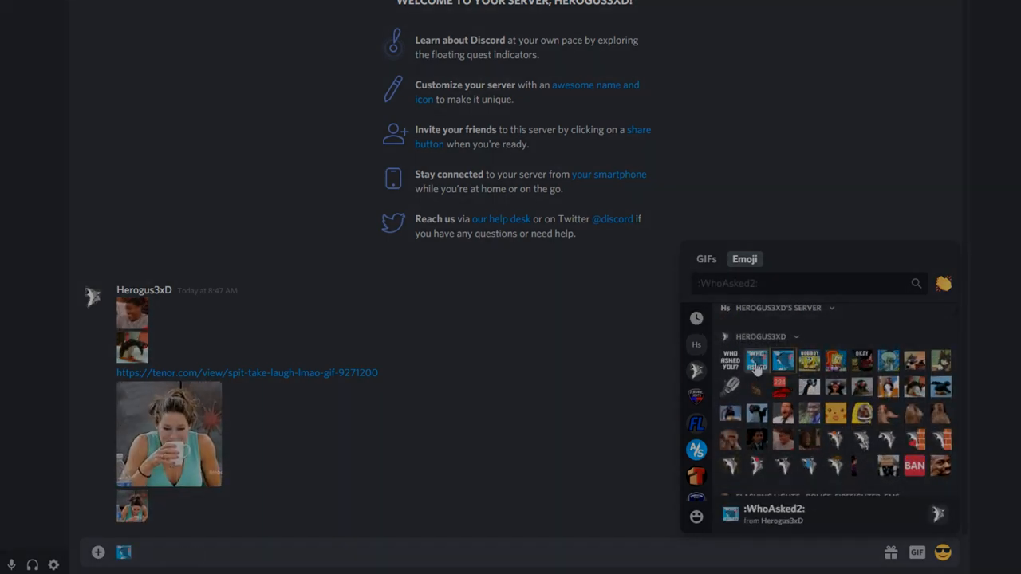
left_click(756, 360)
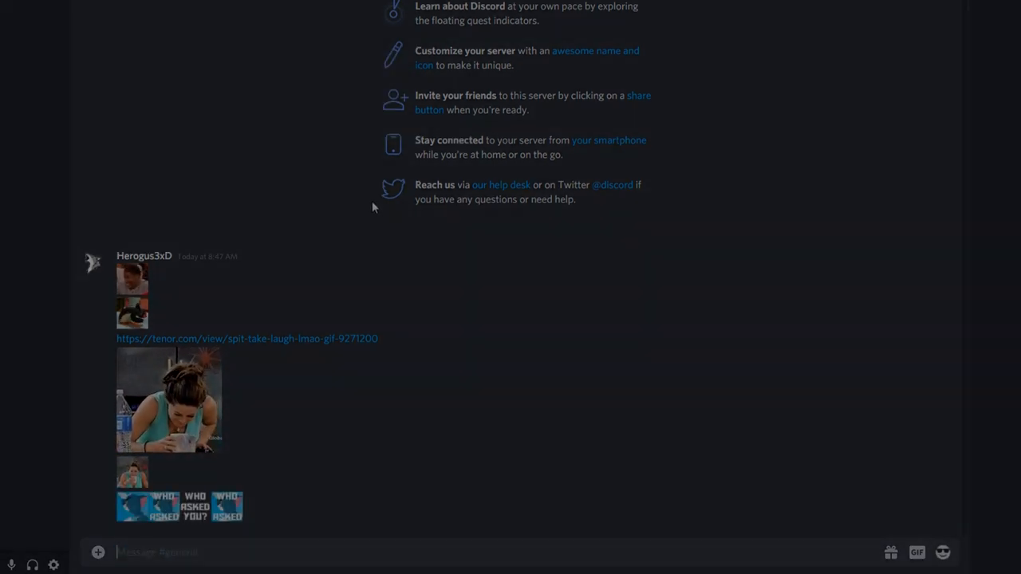